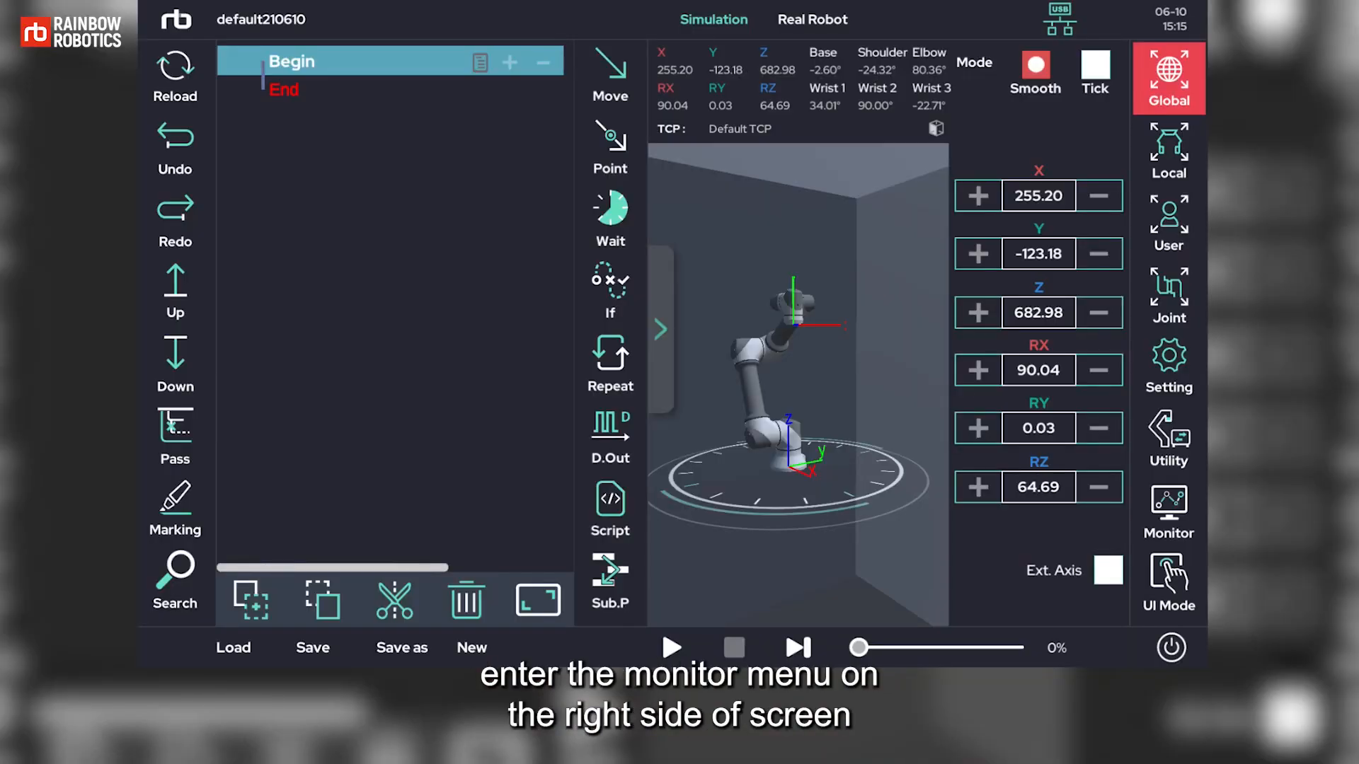
Step: Show the General monitor panel with joint angles, TCP posture and digital I/O states
click(1168, 511)
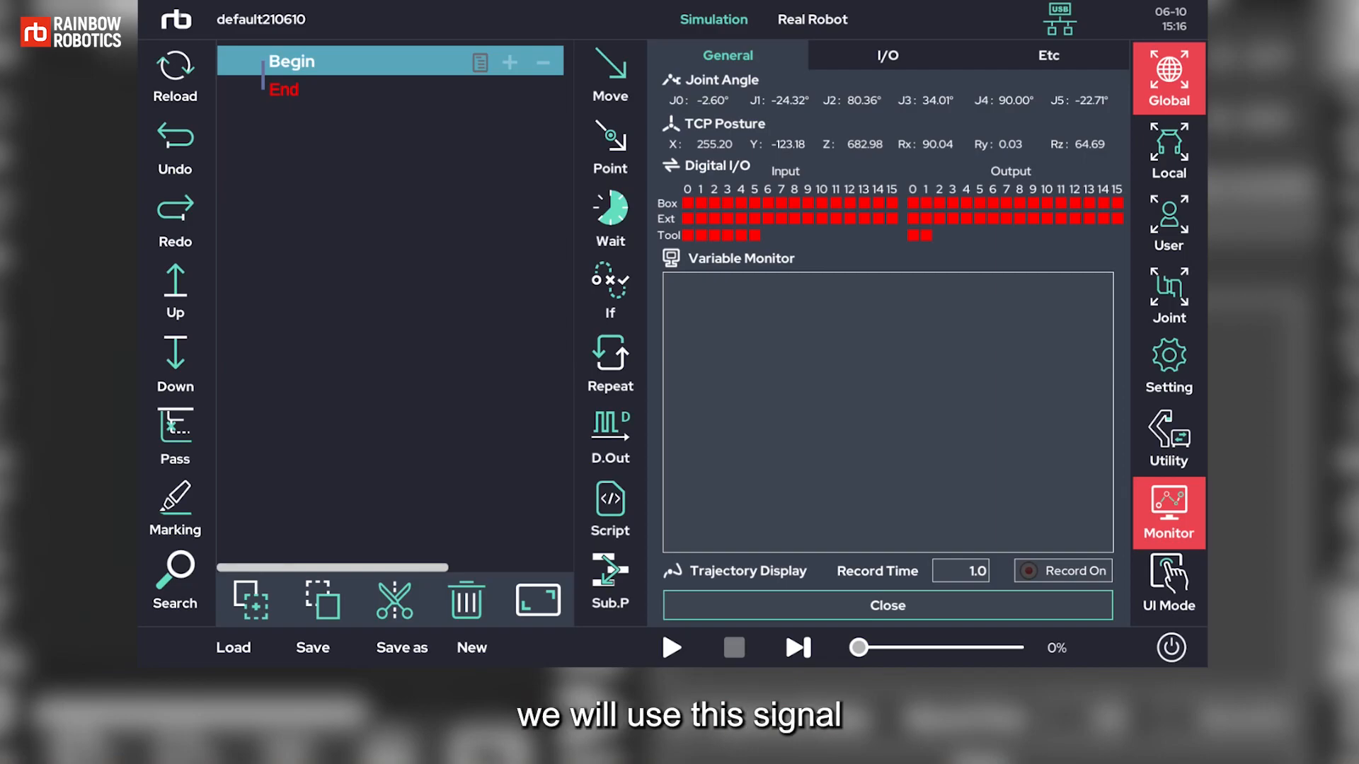
mouse_move(610, 220)
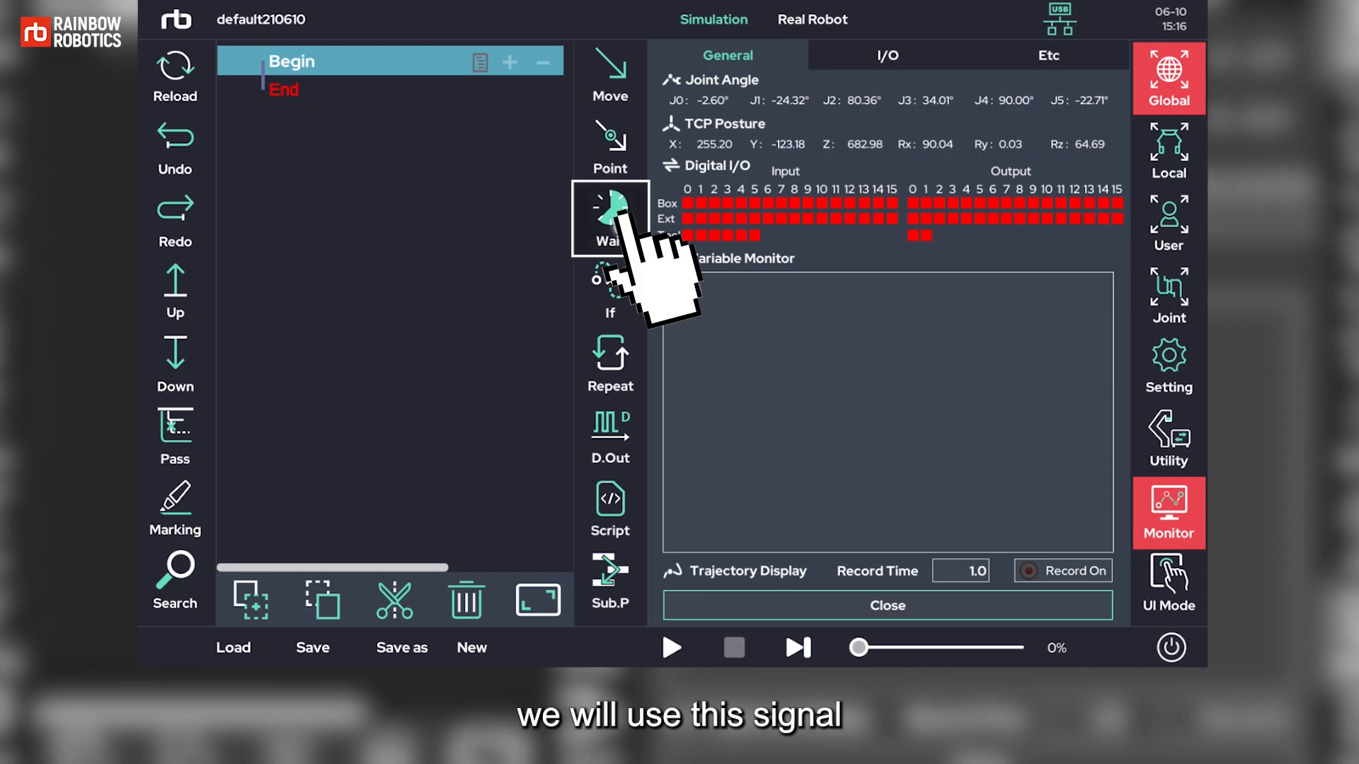
Step: Add a Wait step and set it to Wait (Holding Condition) with a condition field
click(608, 219)
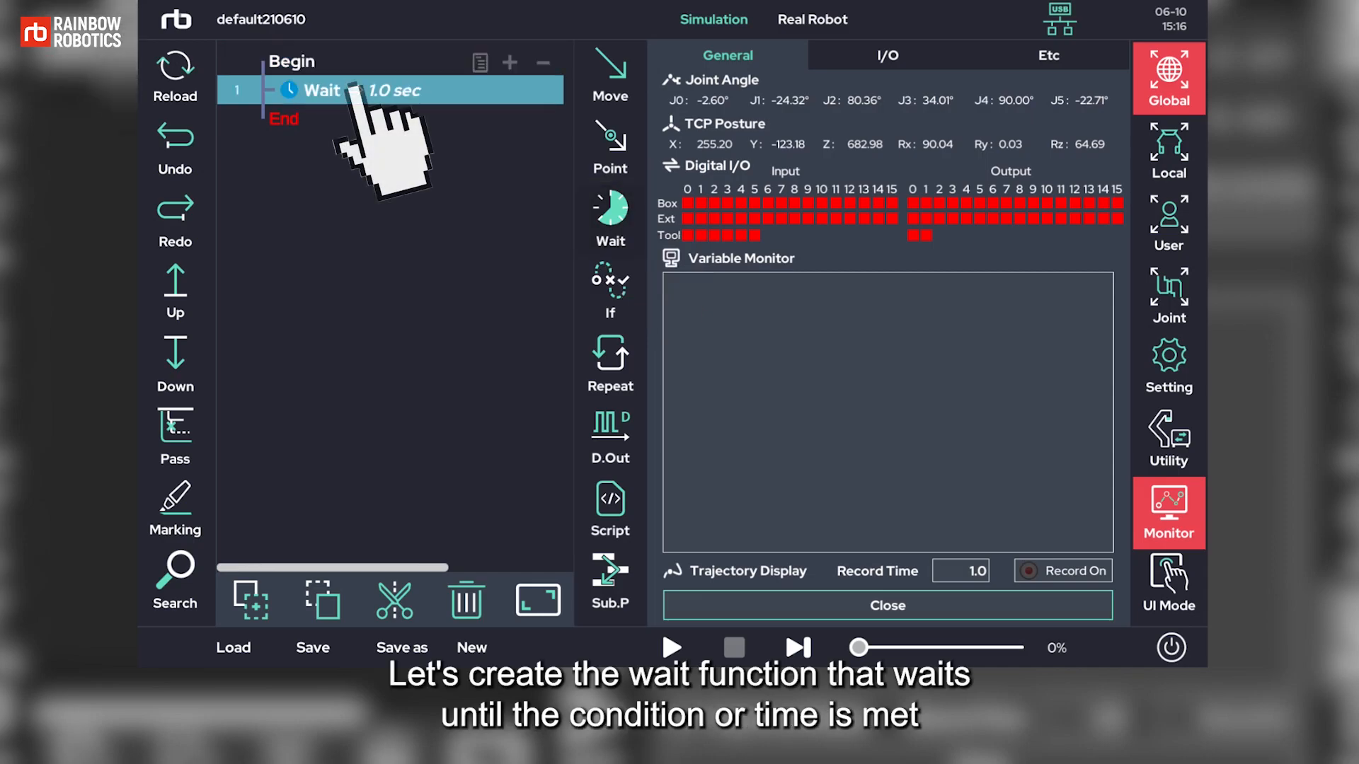
click(391, 90)
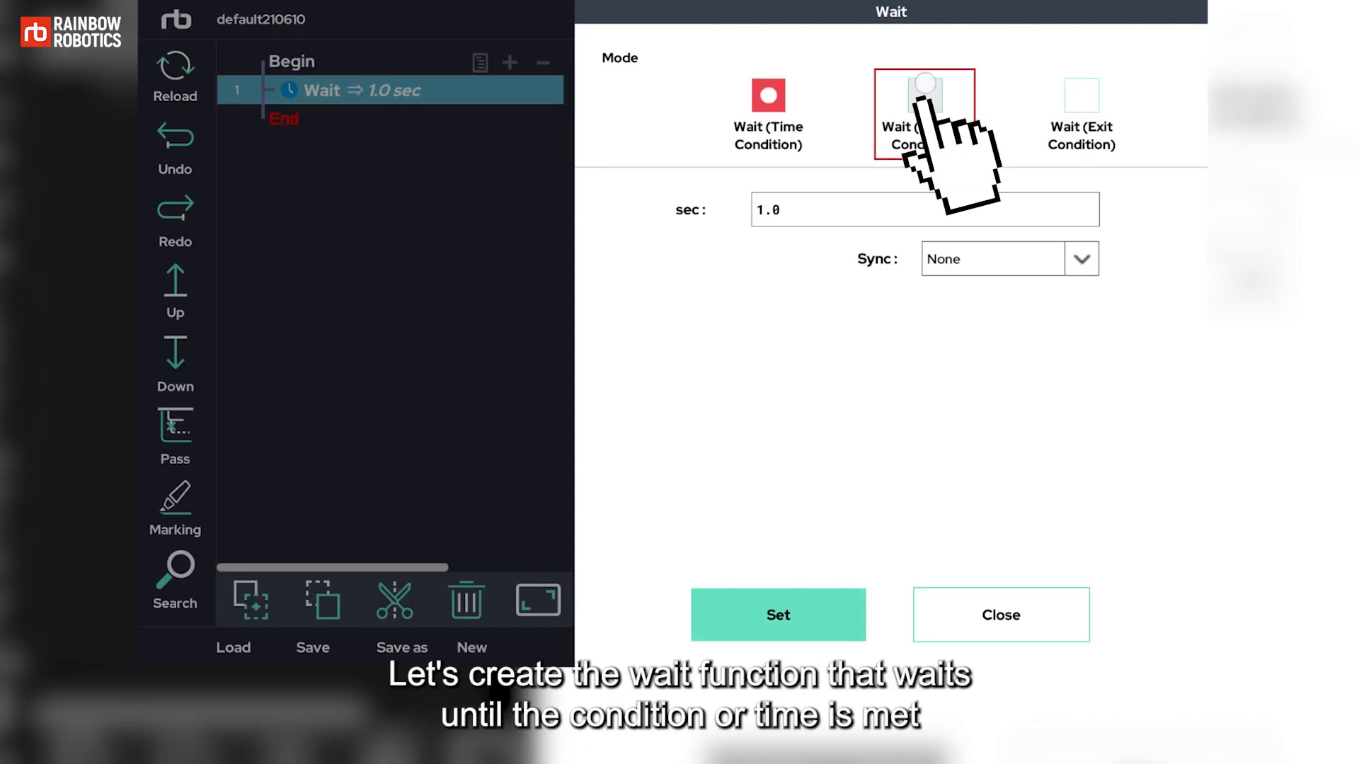
click(925, 113)
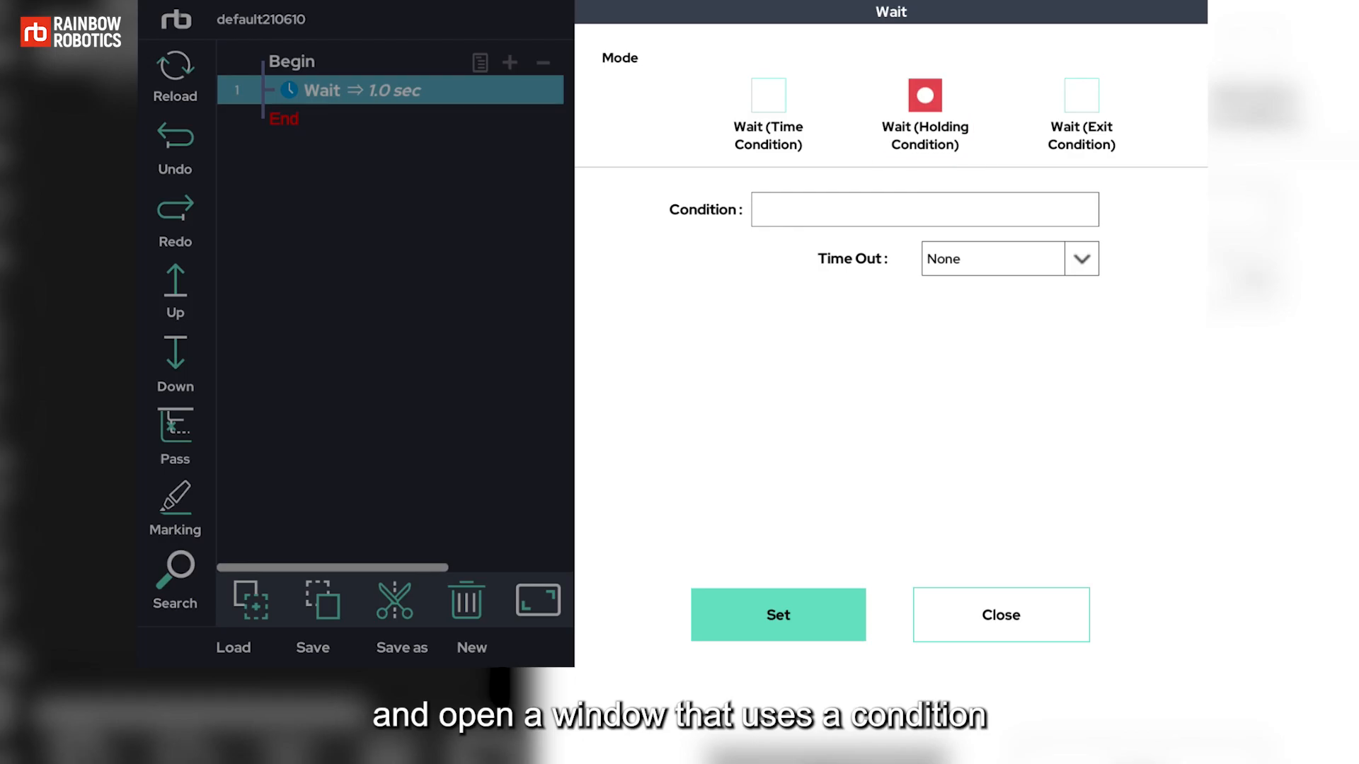
click(923, 210)
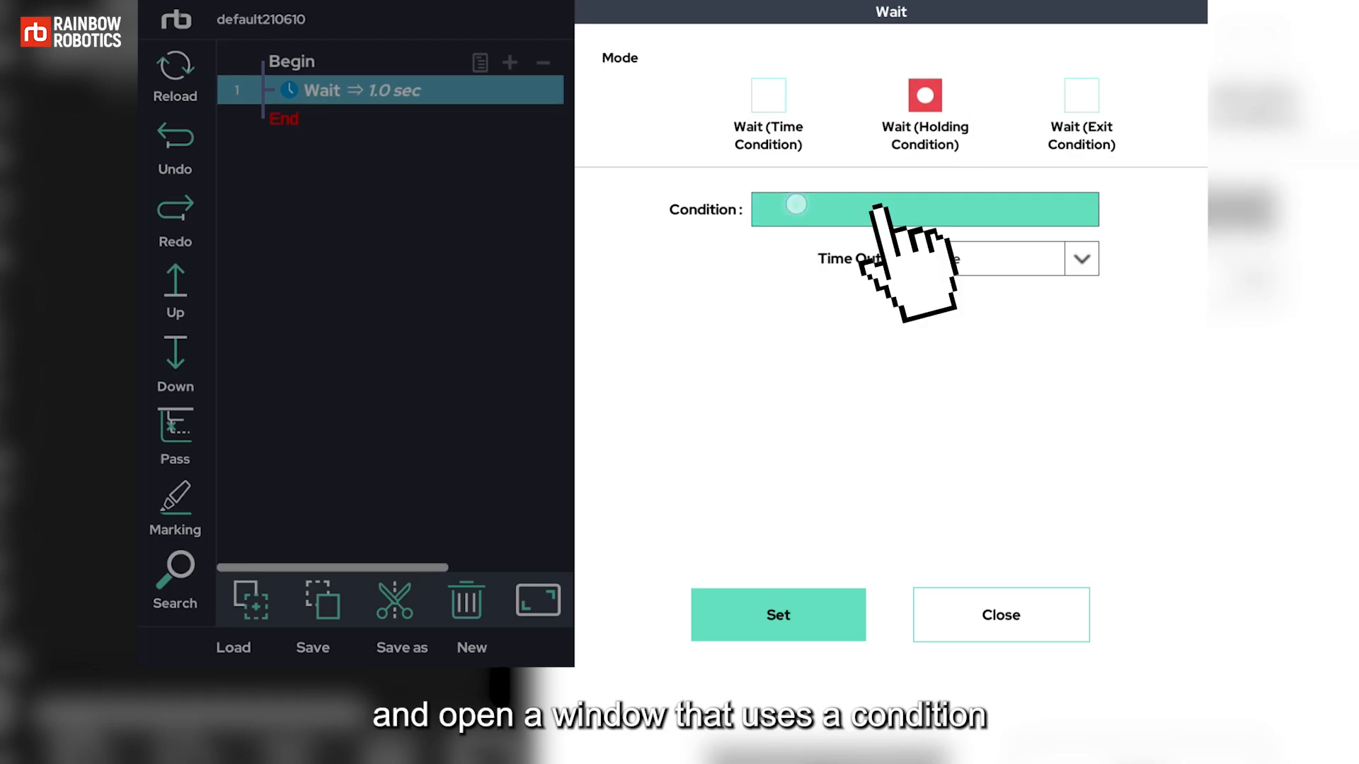
click(923, 209)
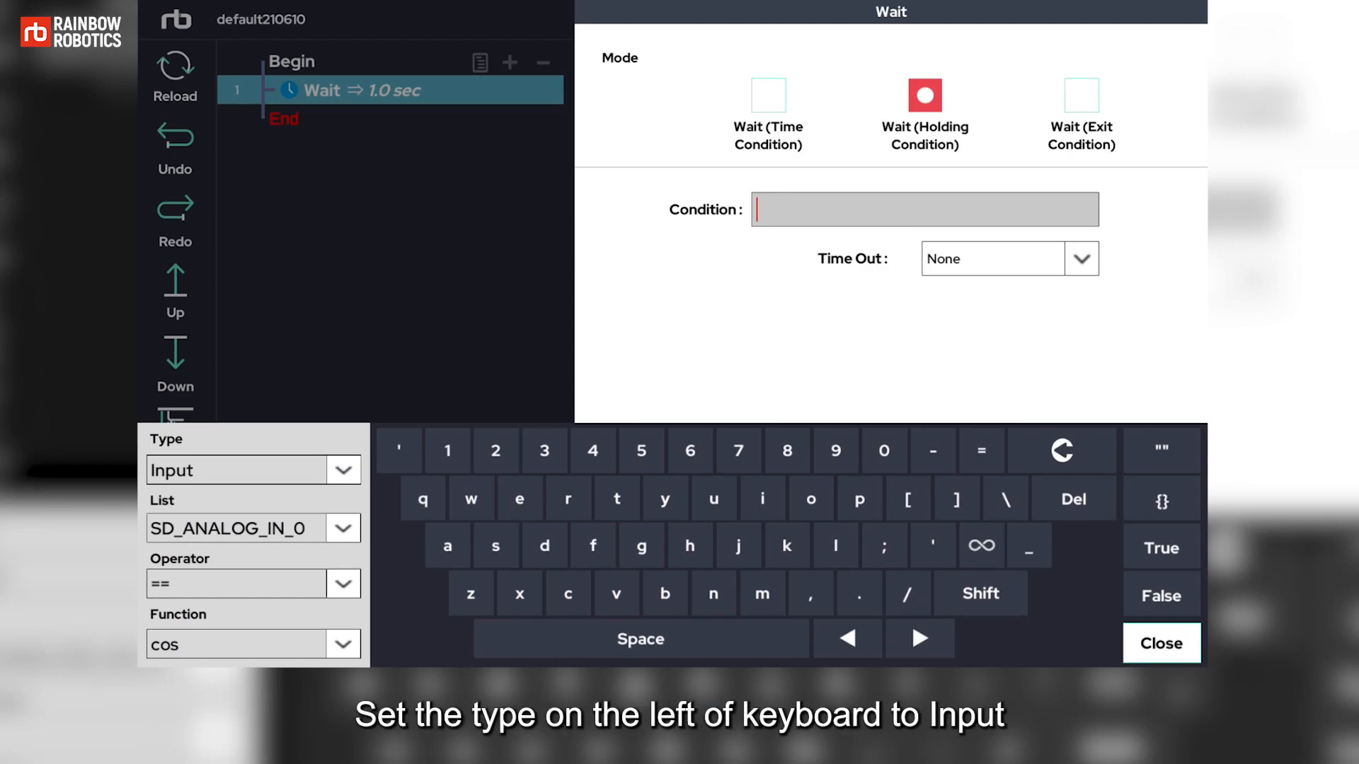
Step: Set the wait condition to the Input signal SD_DIGITAL_IN_3 and confirm it
click(253, 470)
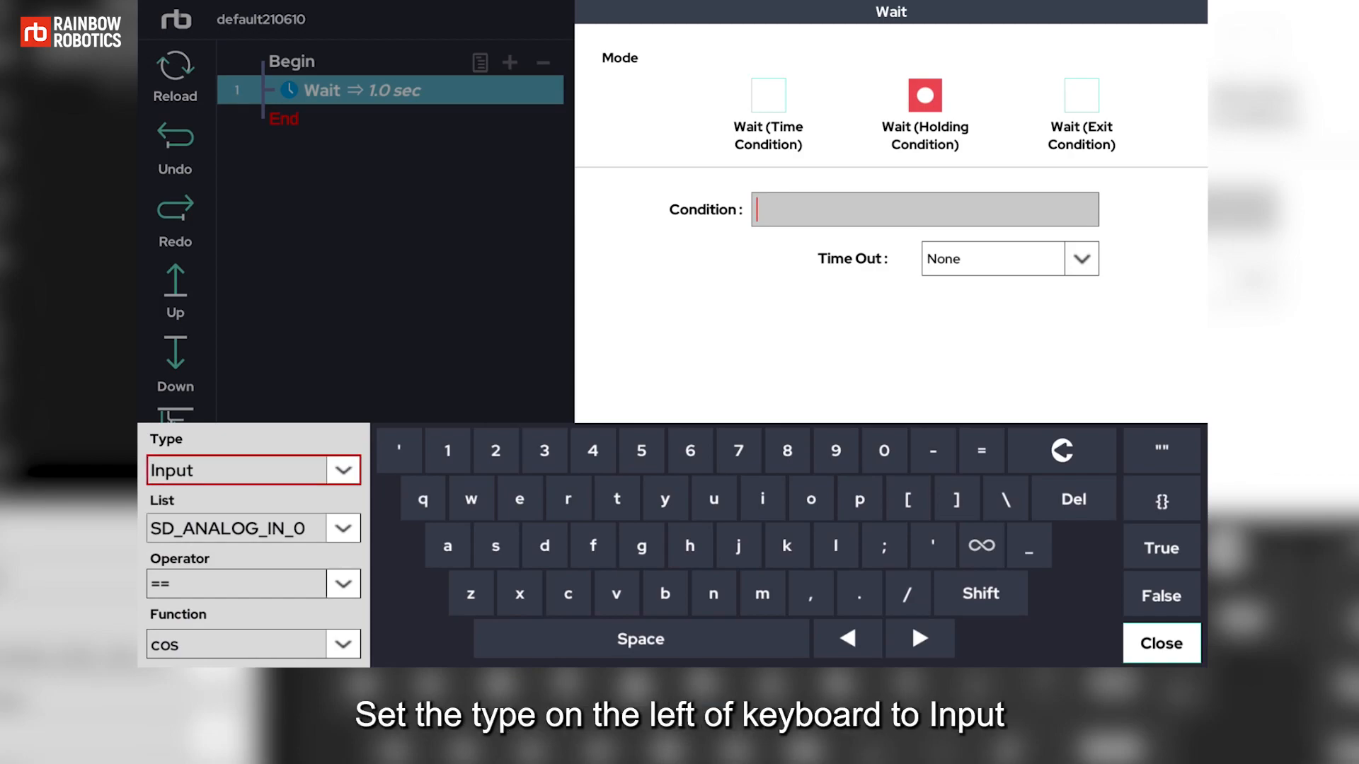
click(342, 528)
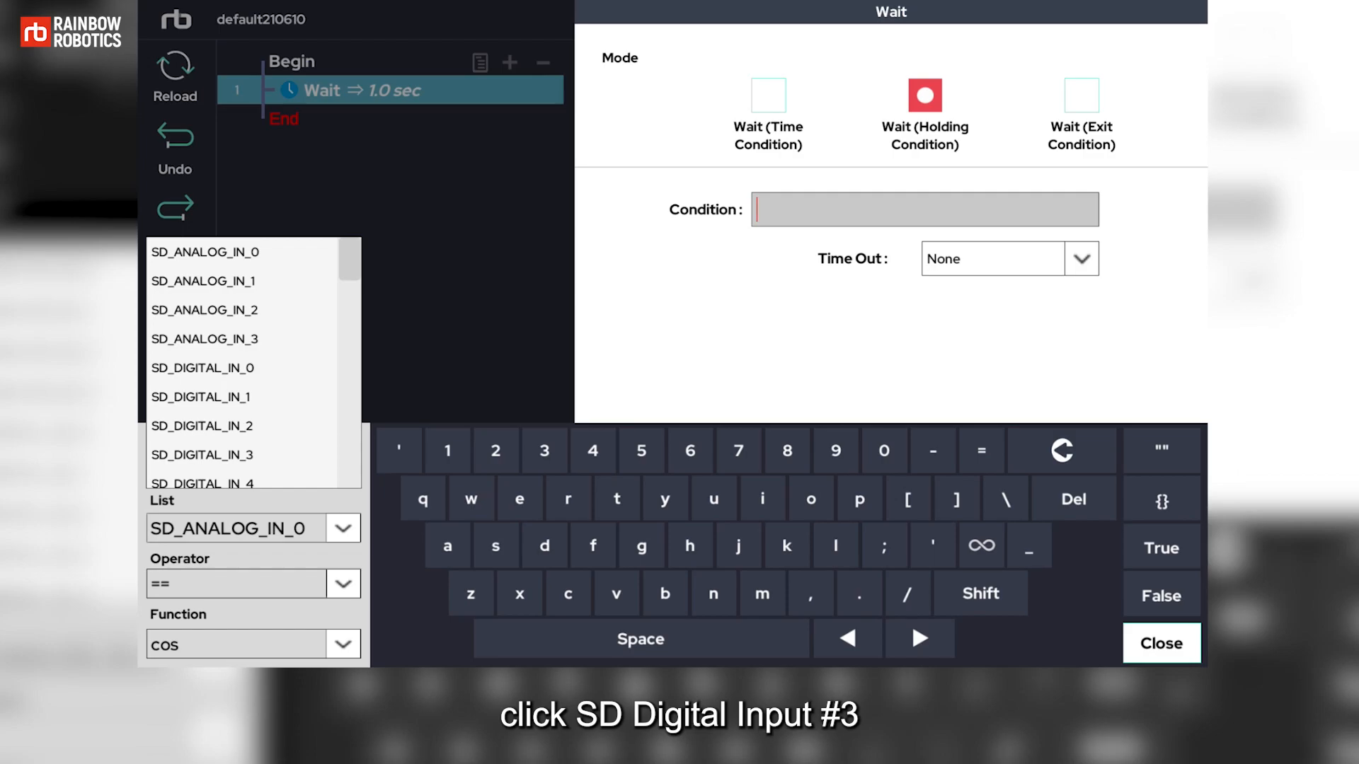
click(202, 454)
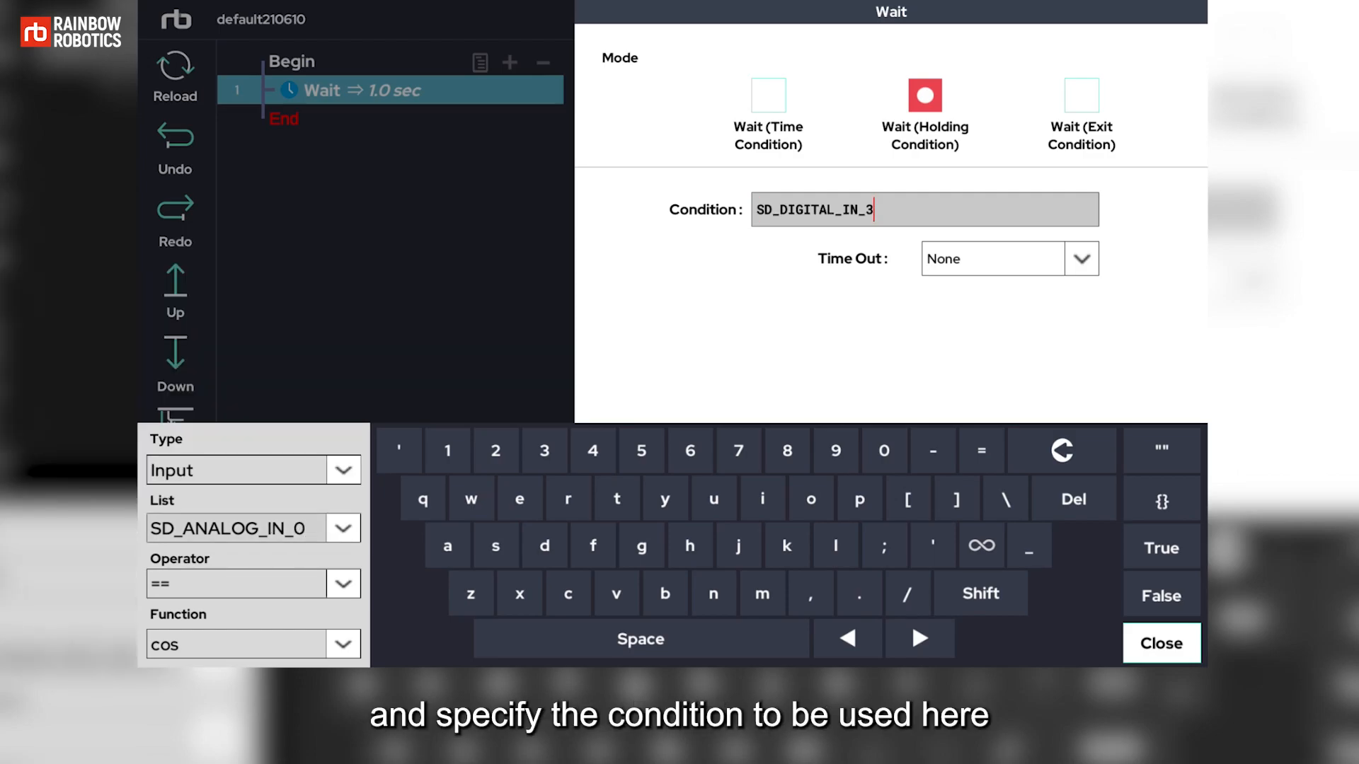
click(1160, 642)
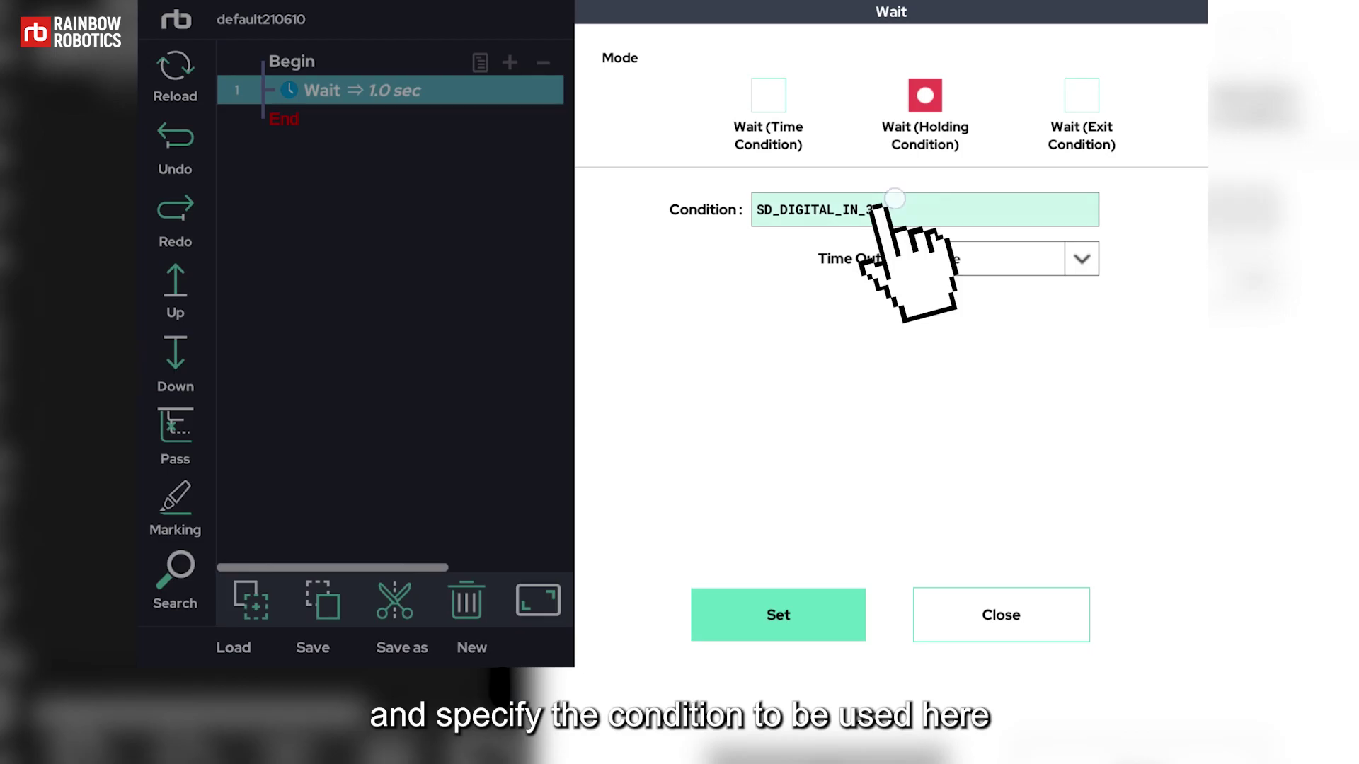
click(923, 209)
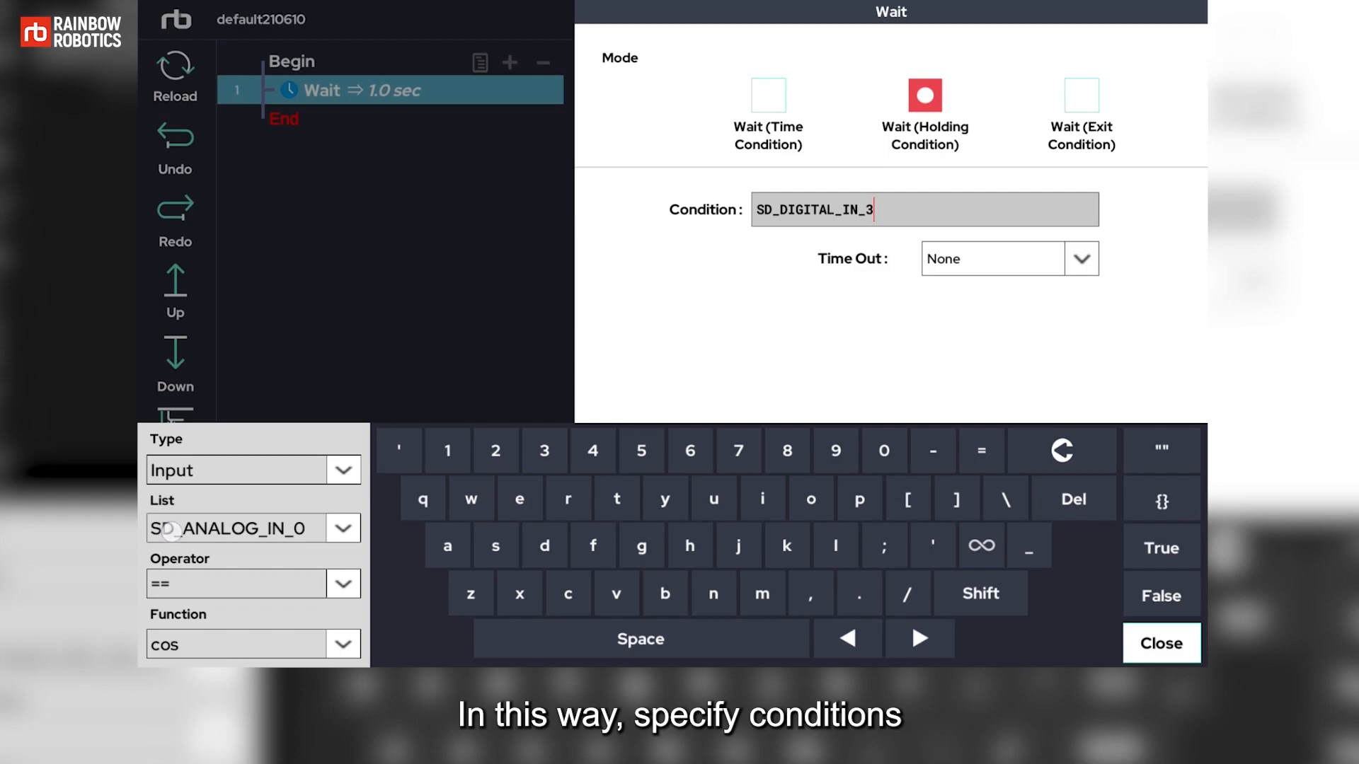
click(341, 528)
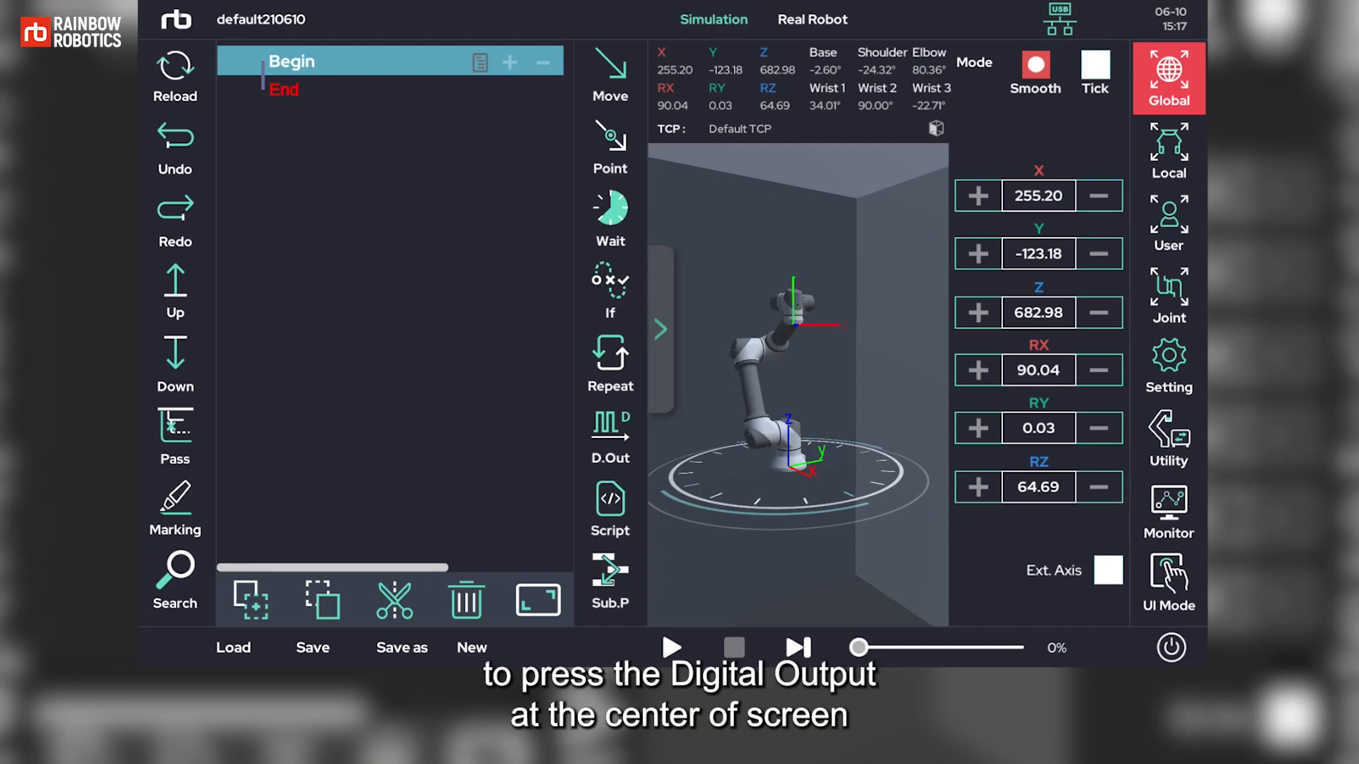
Step: Add a Digital Out step and keep its mode as General output
click(609, 437)
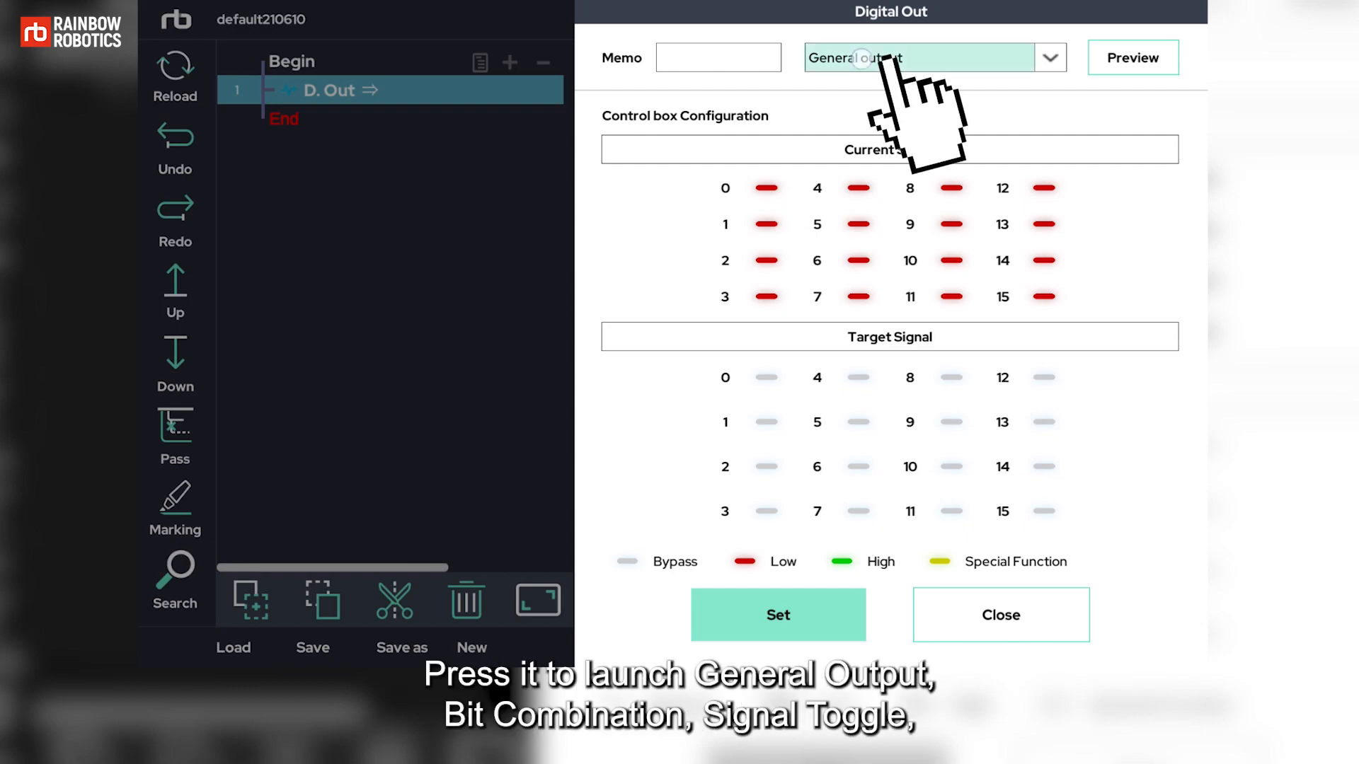
click(1047, 56)
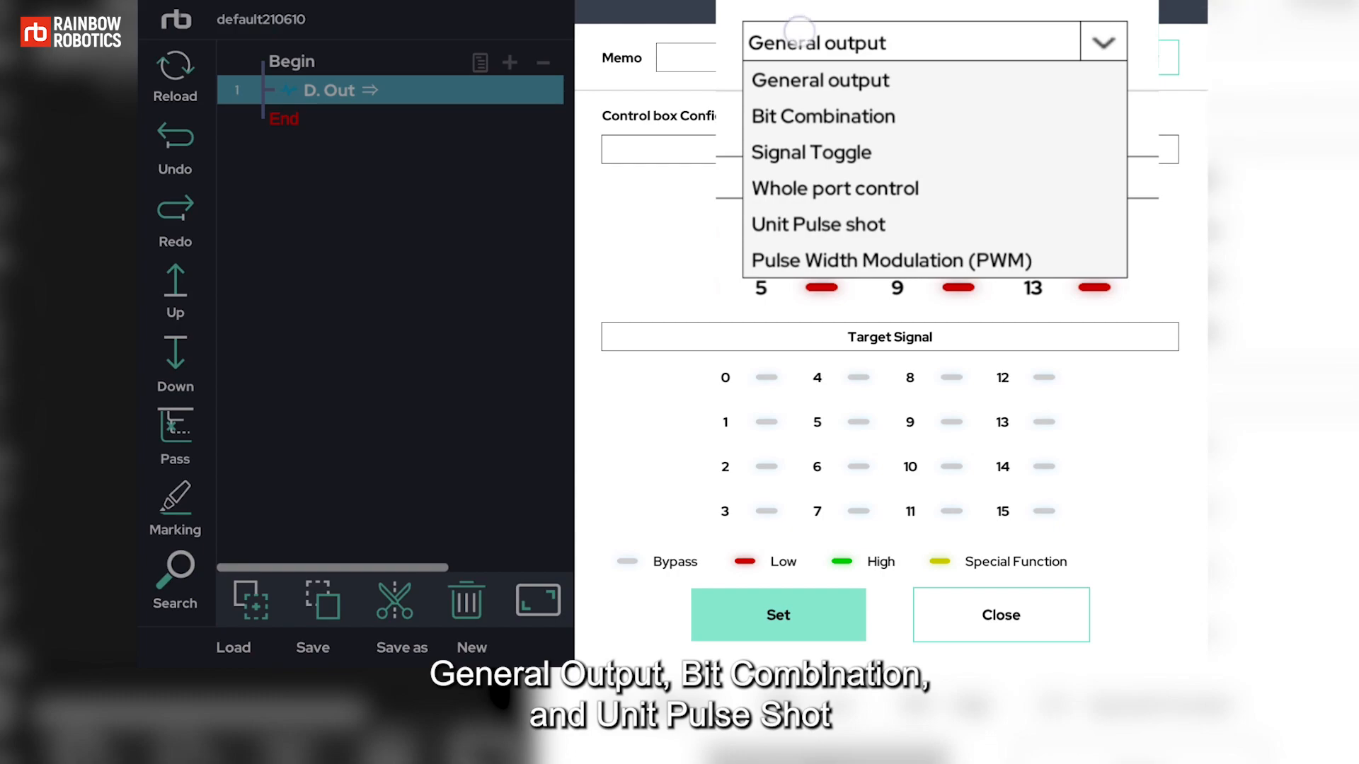
click(818, 79)
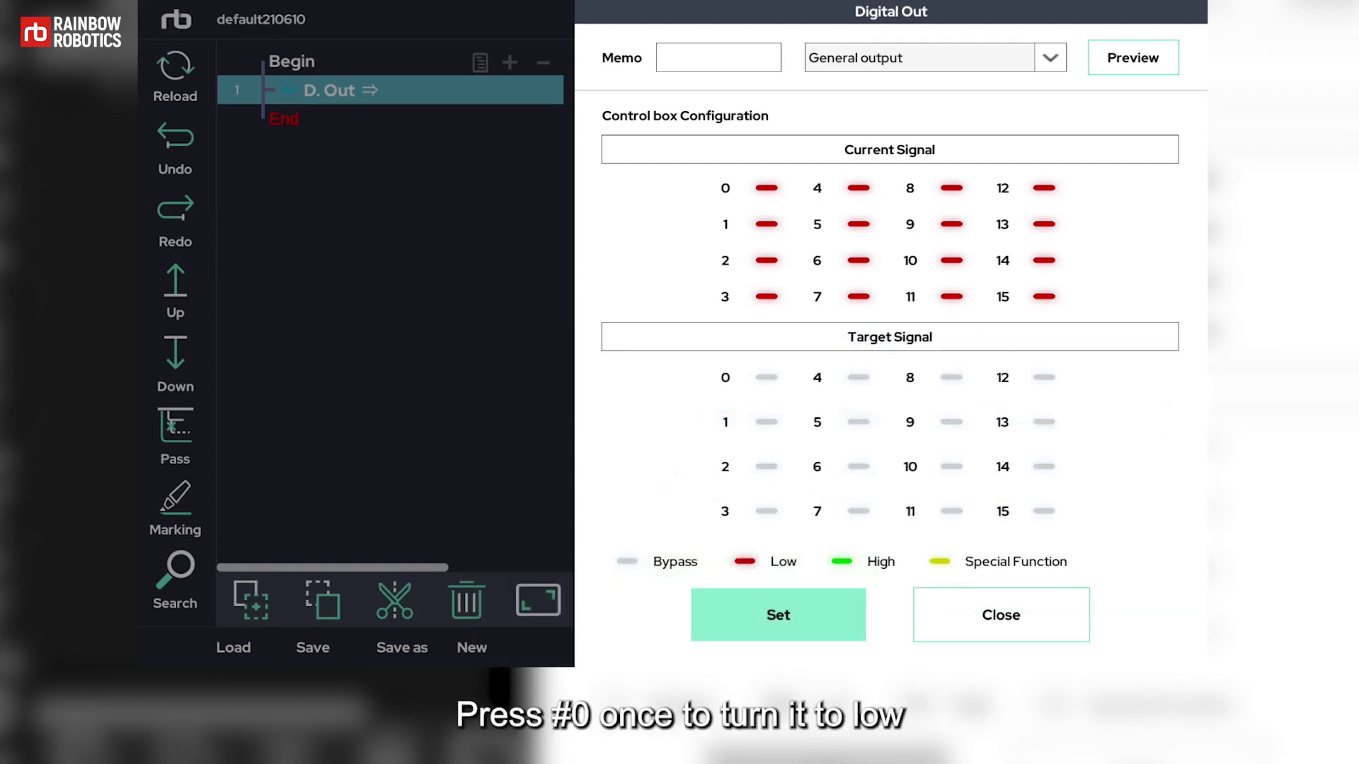
Step: Preview output 0 driven high, then set it back to low and preview again
click(766, 376)
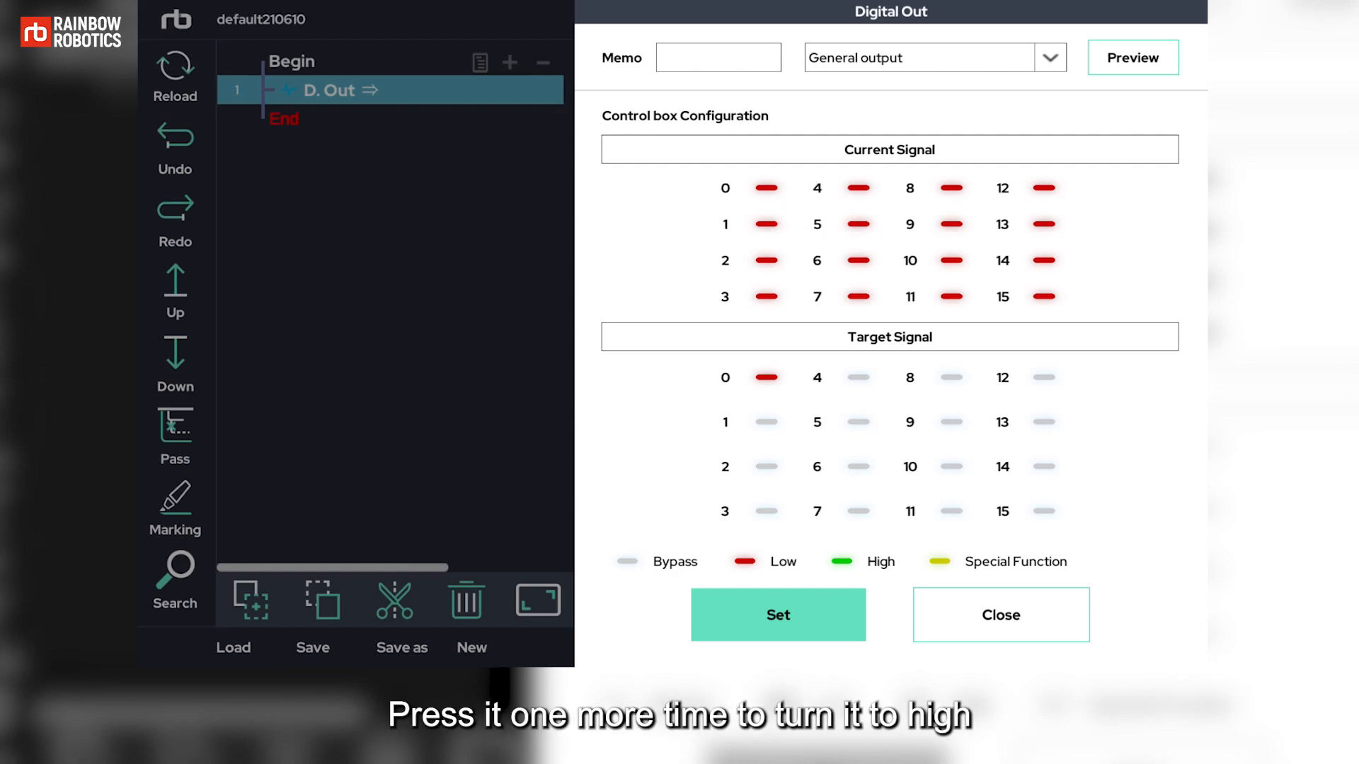
click(764, 376)
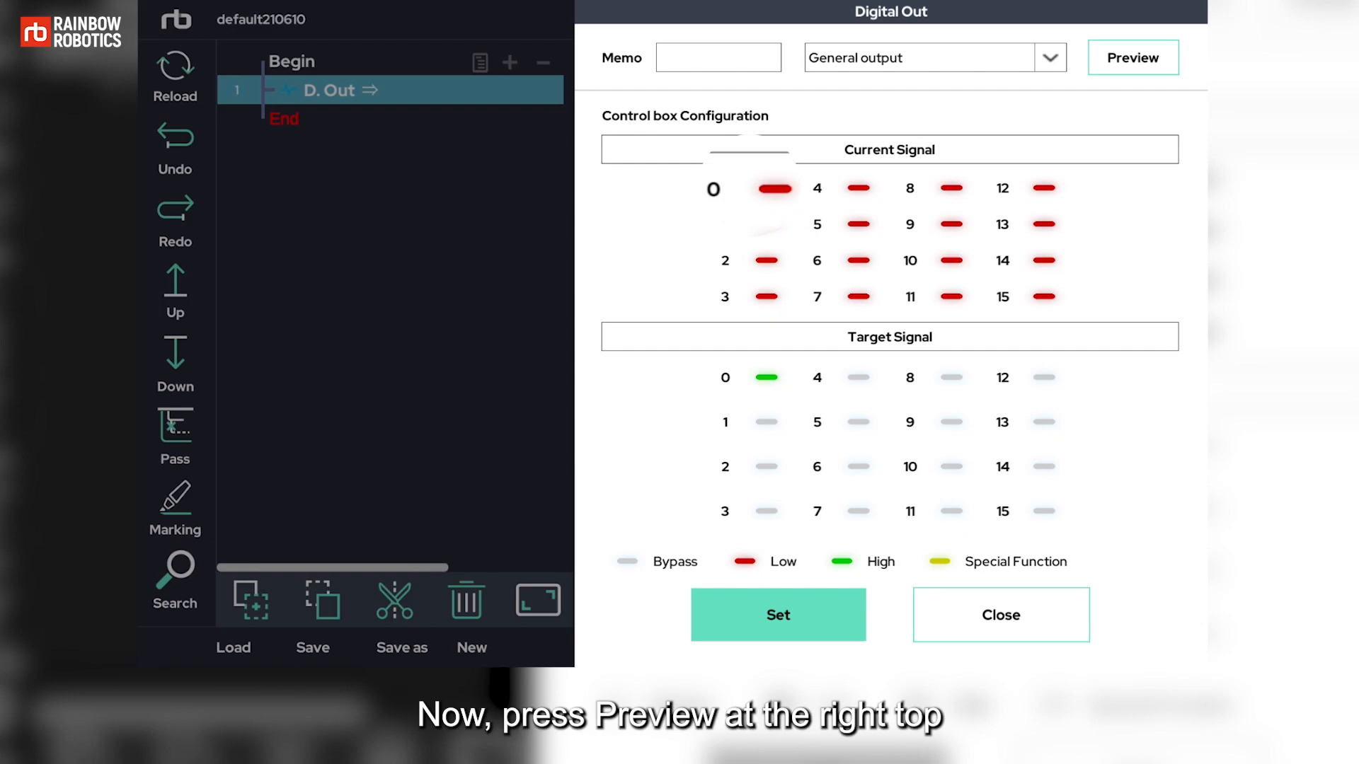
click(1132, 56)
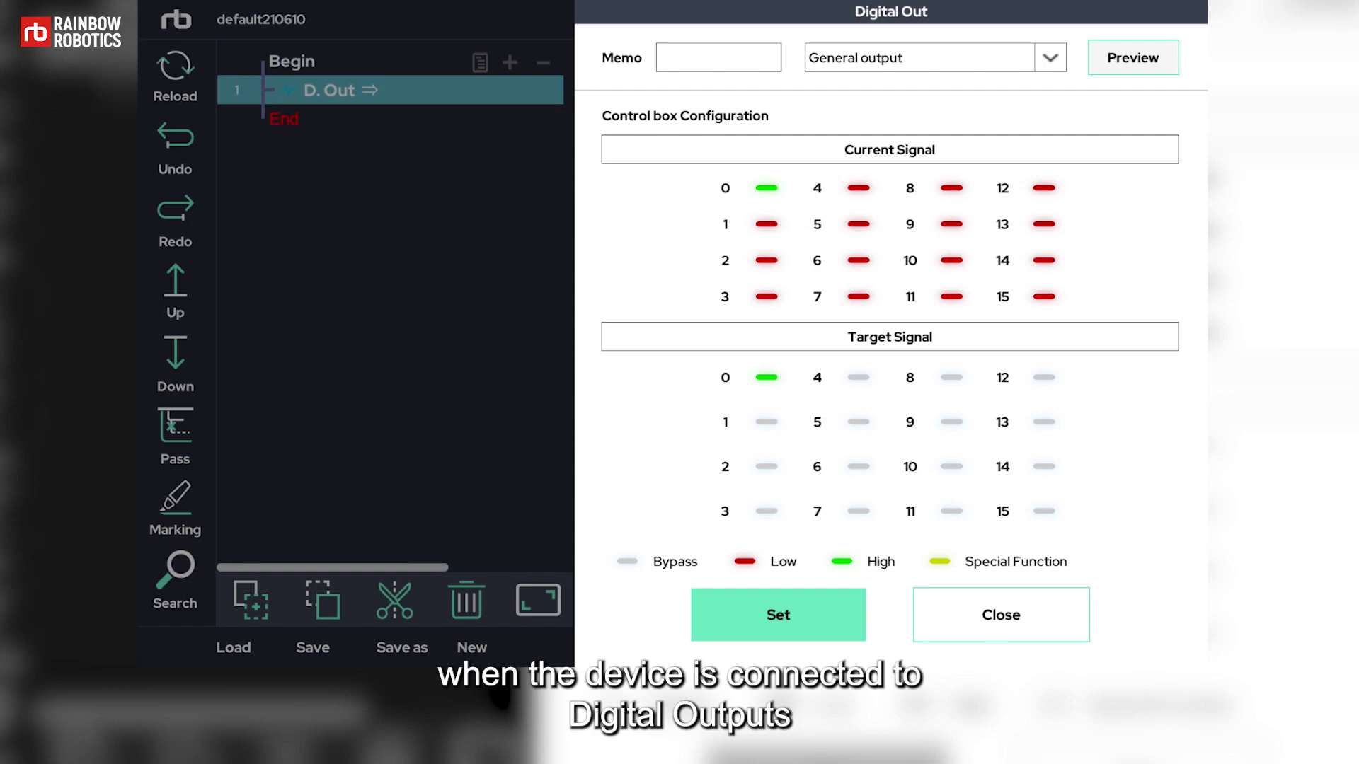
click(766, 377)
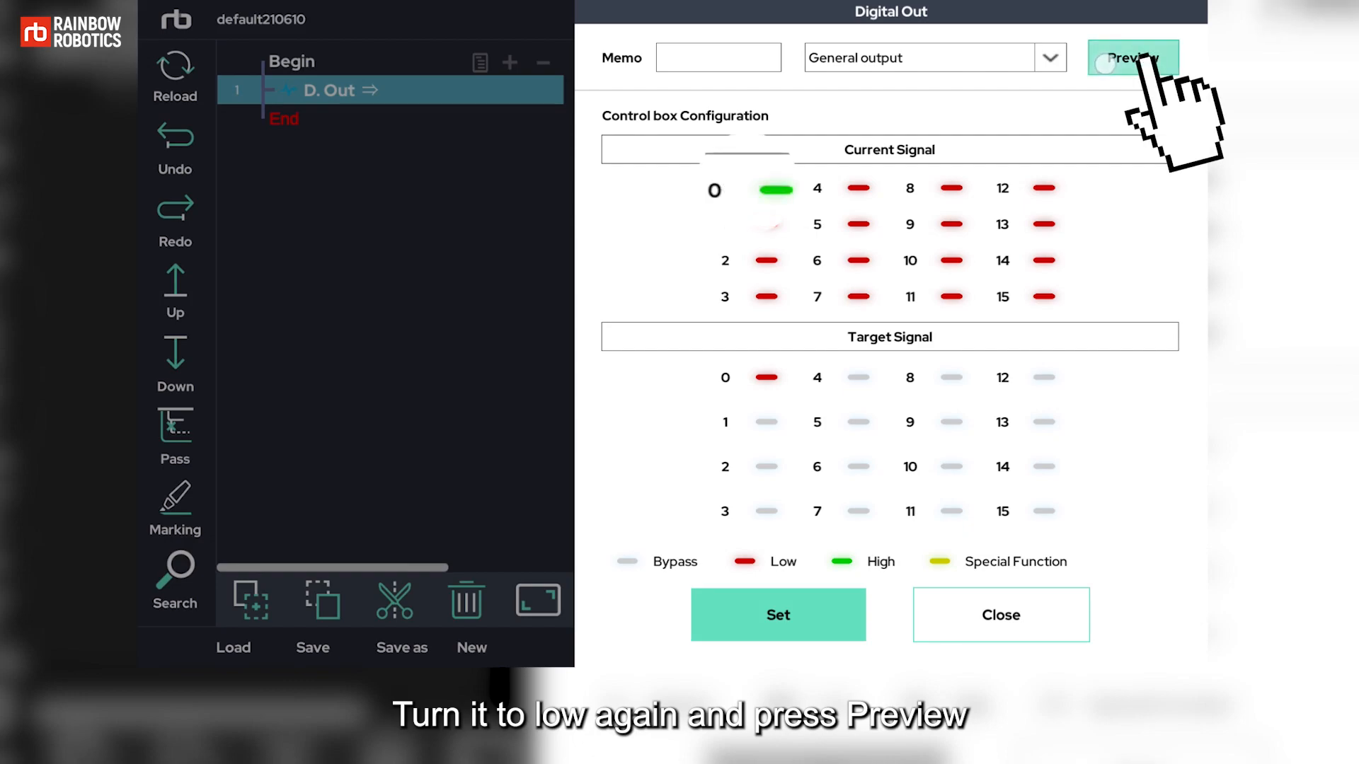
click(1132, 57)
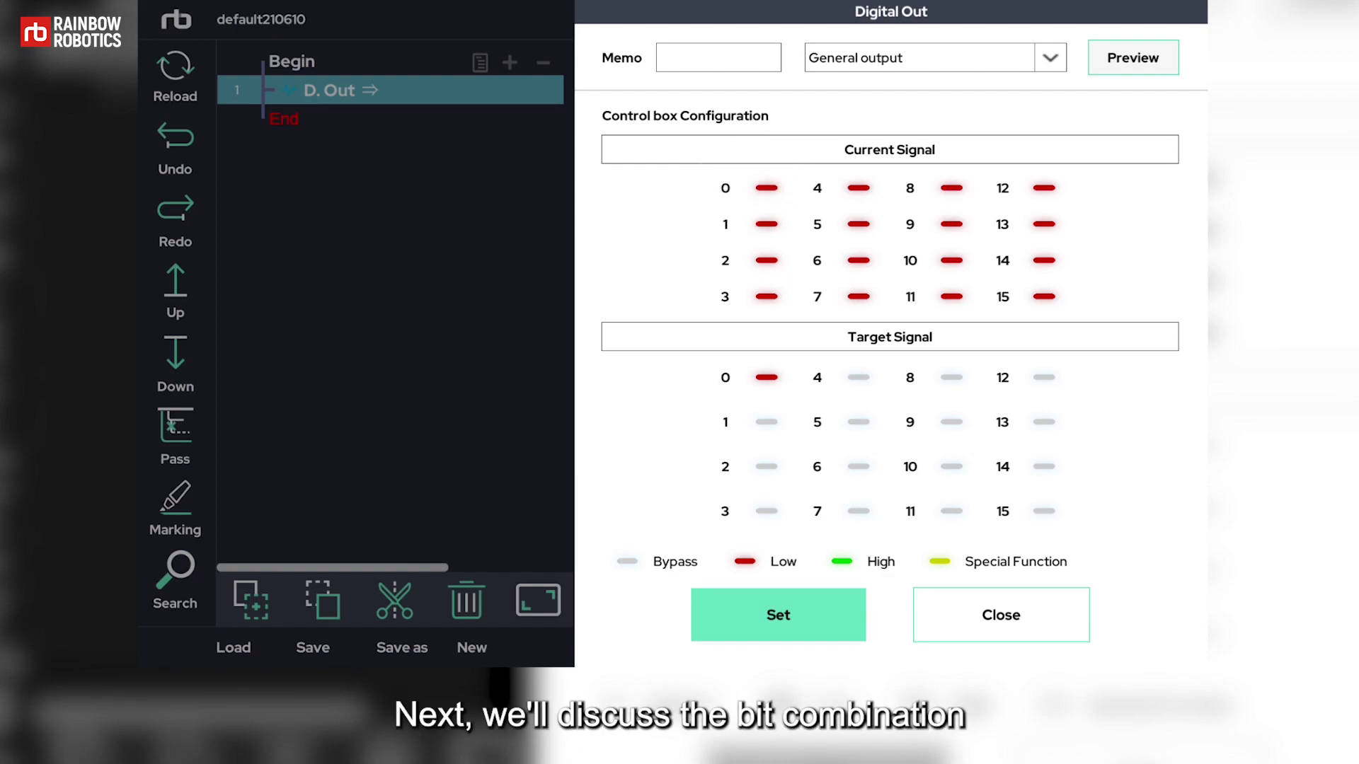
Step: Switch to Bit Combination mode over ports D.out 0 to D.out 3
click(1049, 57)
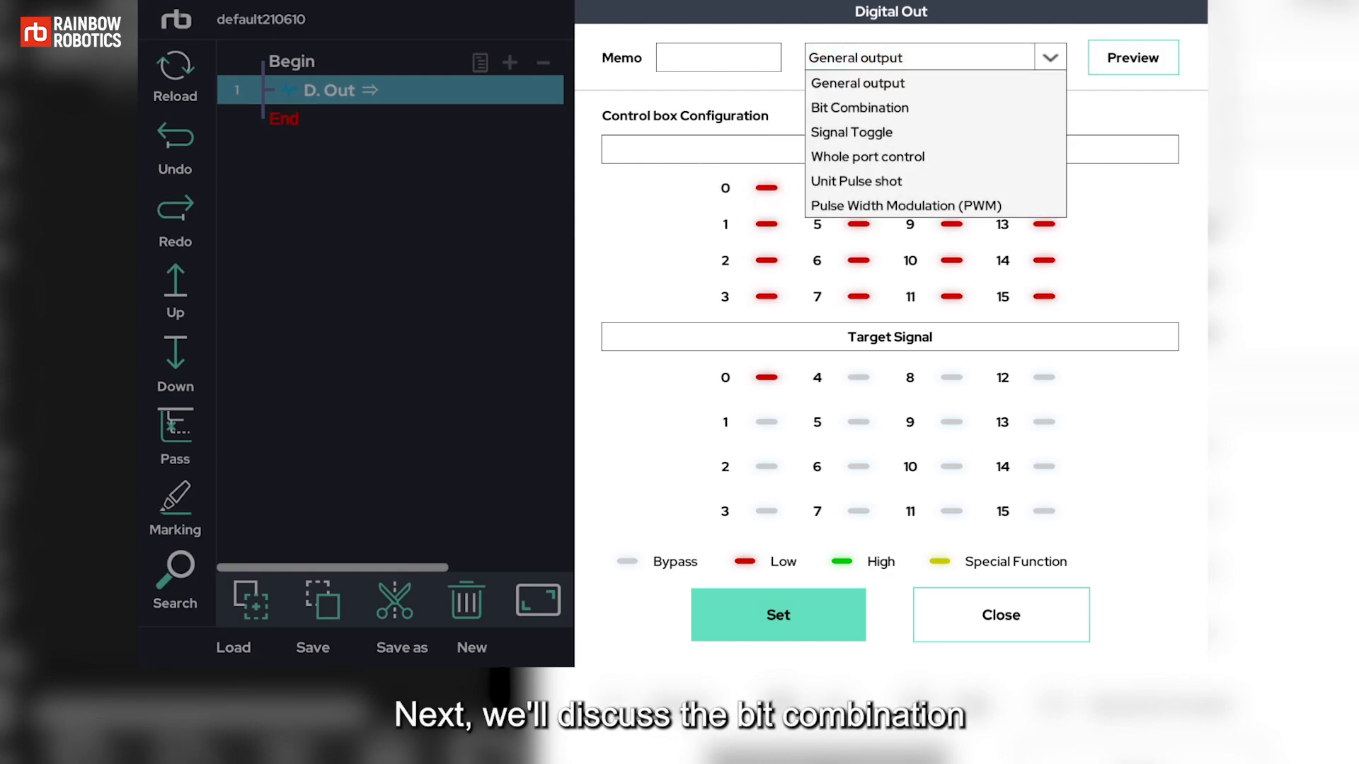
click(859, 108)
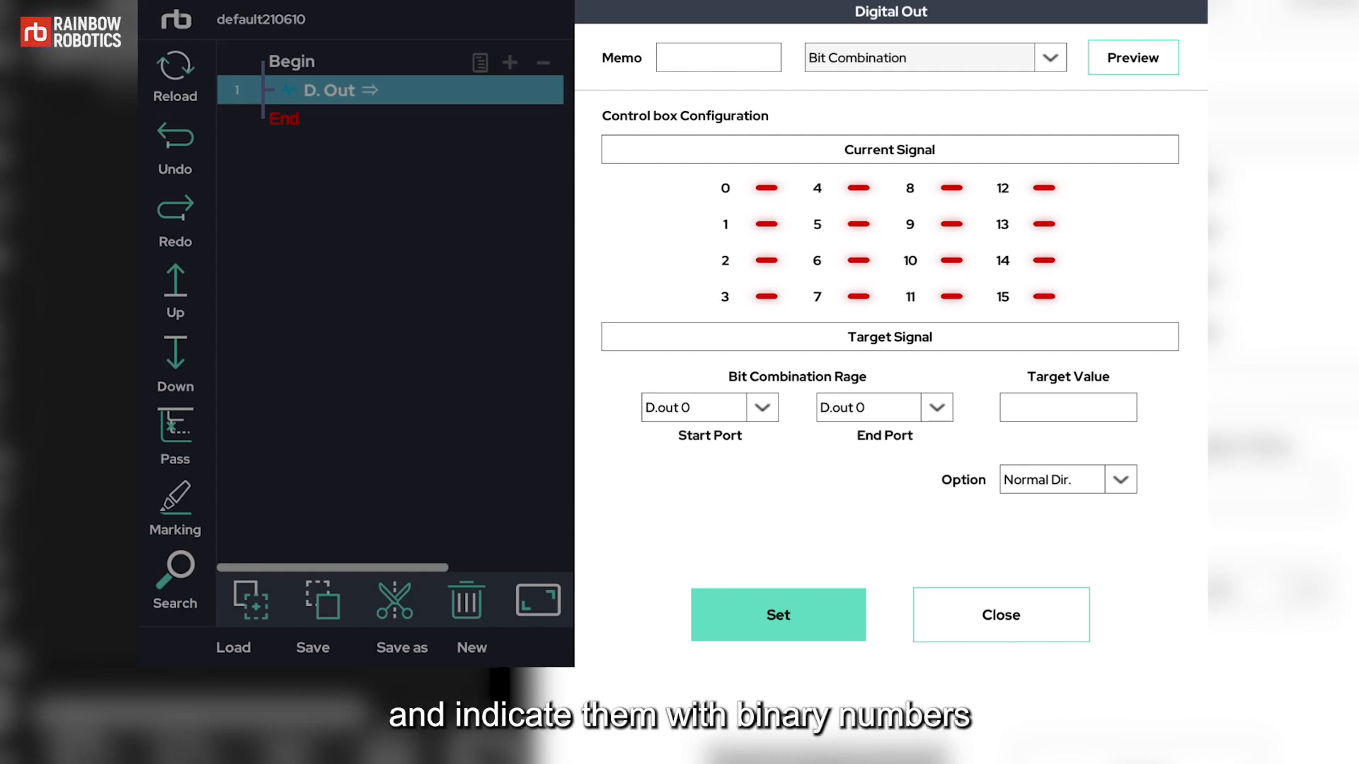
click(760, 408)
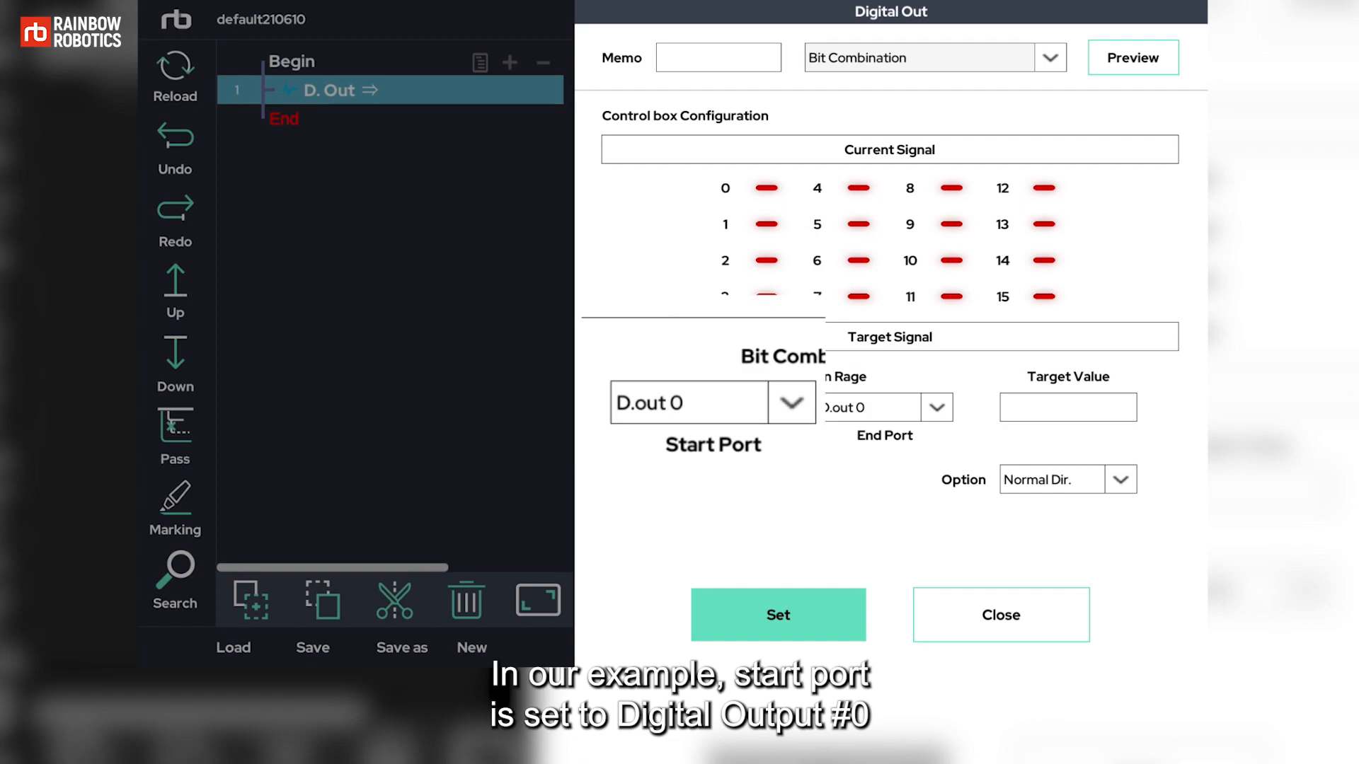
click(934, 408)
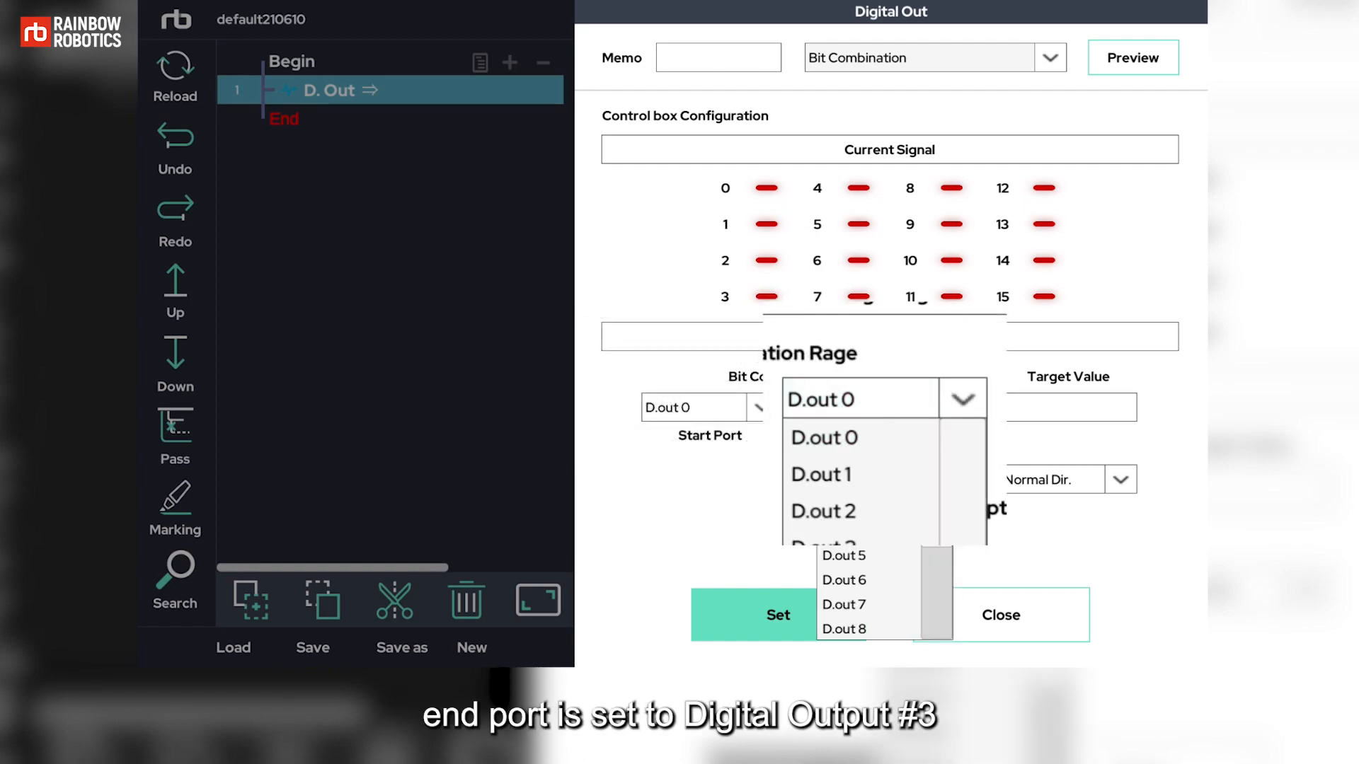
click(823, 547)
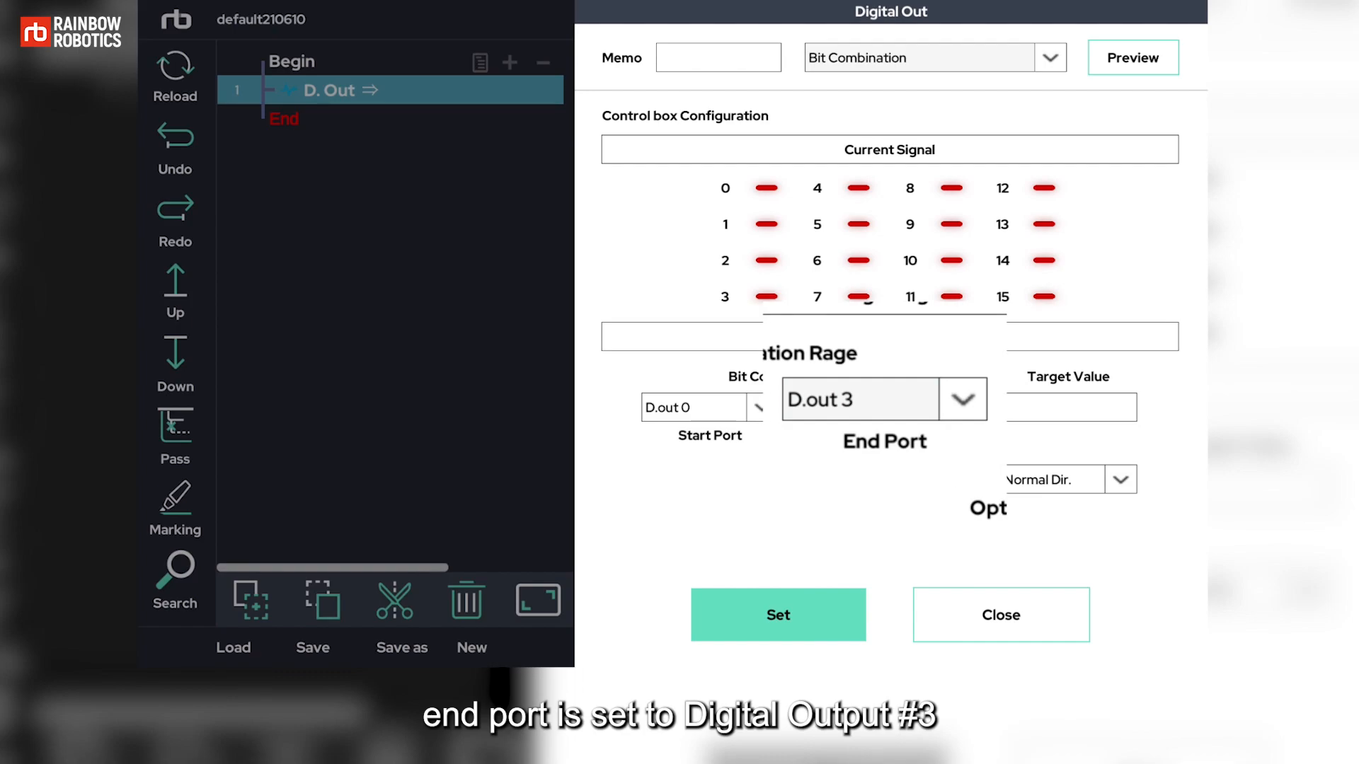
click(883, 399)
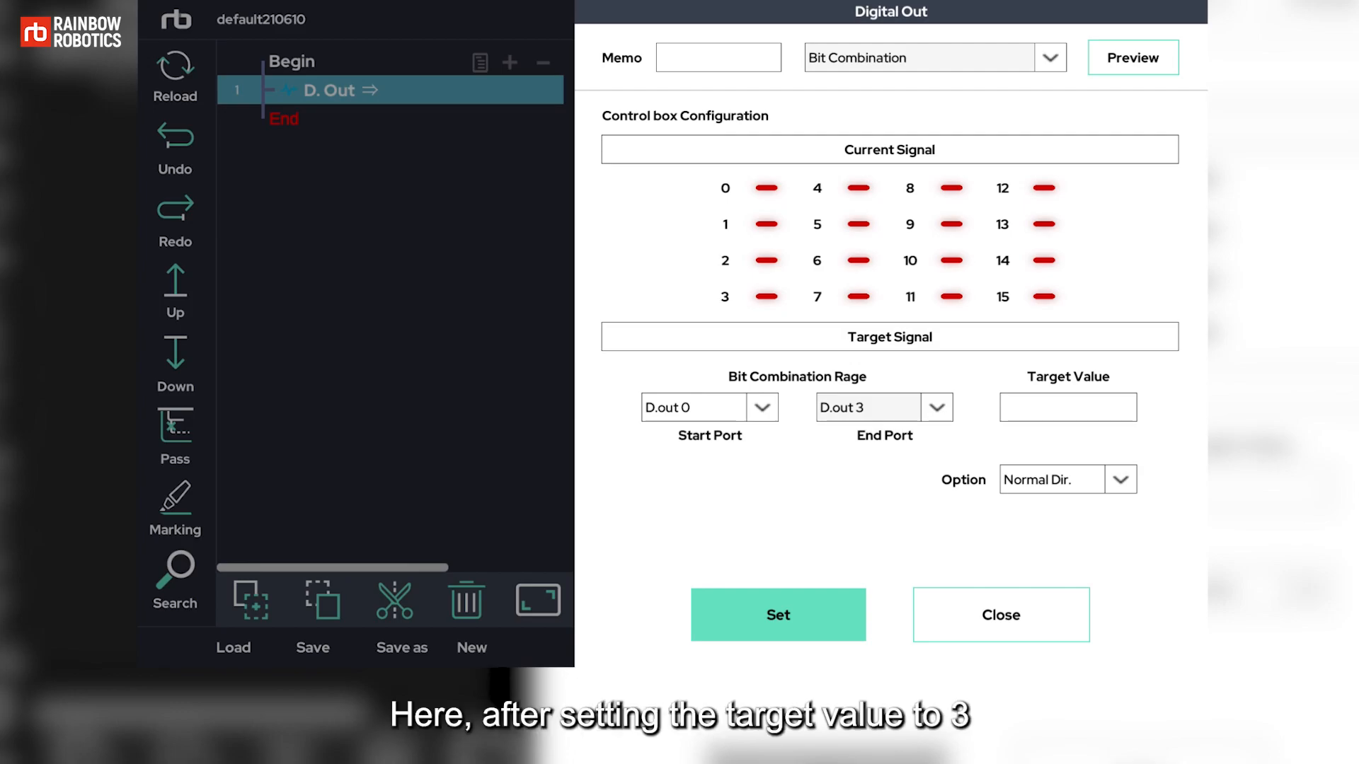
Step: Enter target value 3 and preview it driving outputs 0 and 1 high
click(1067, 407)
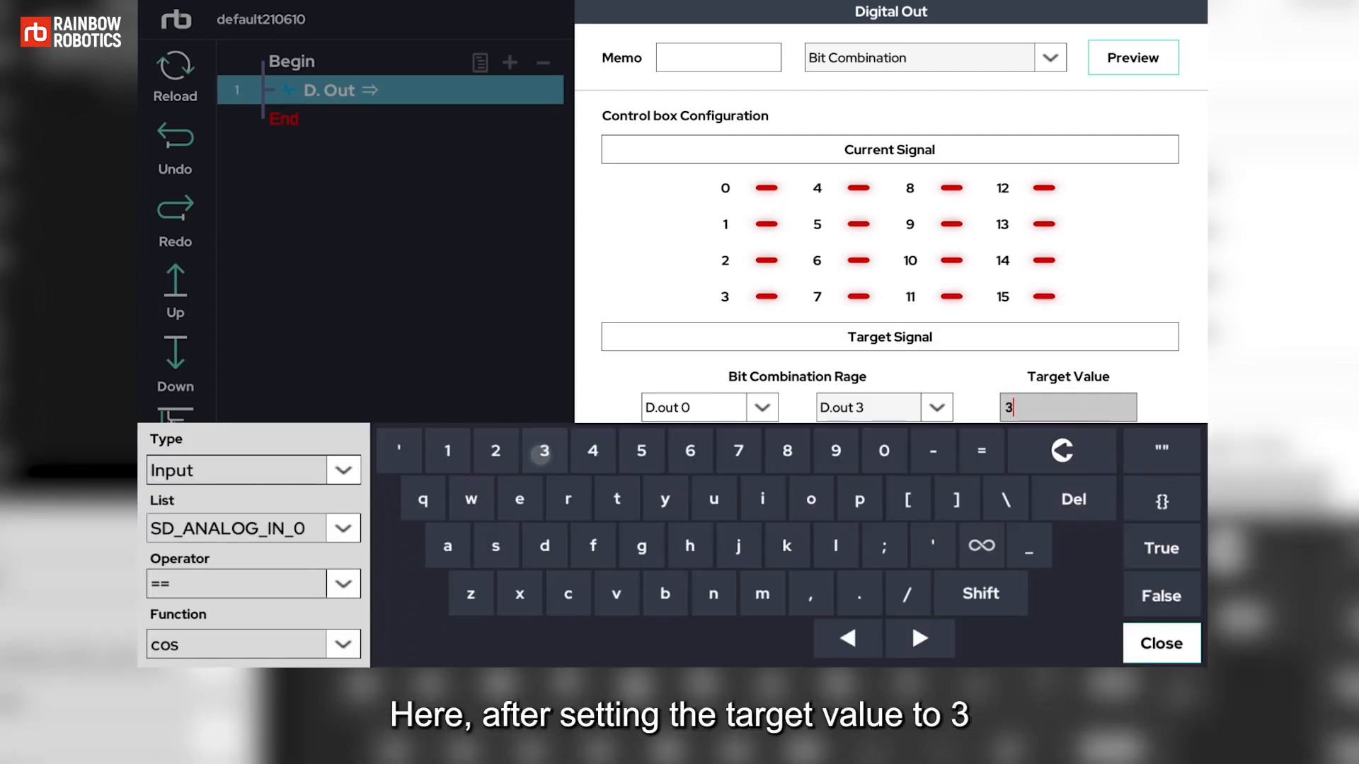
click(1161, 642)
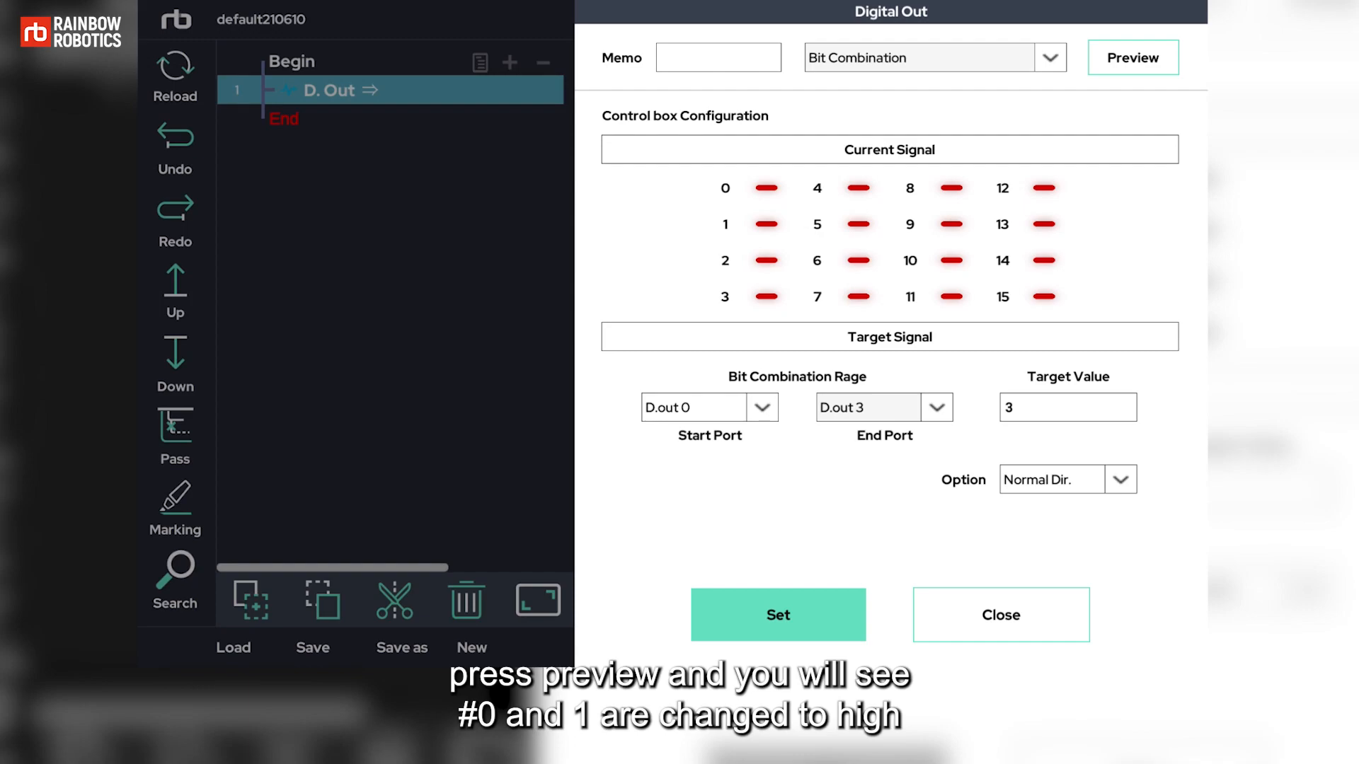
click(1130, 56)
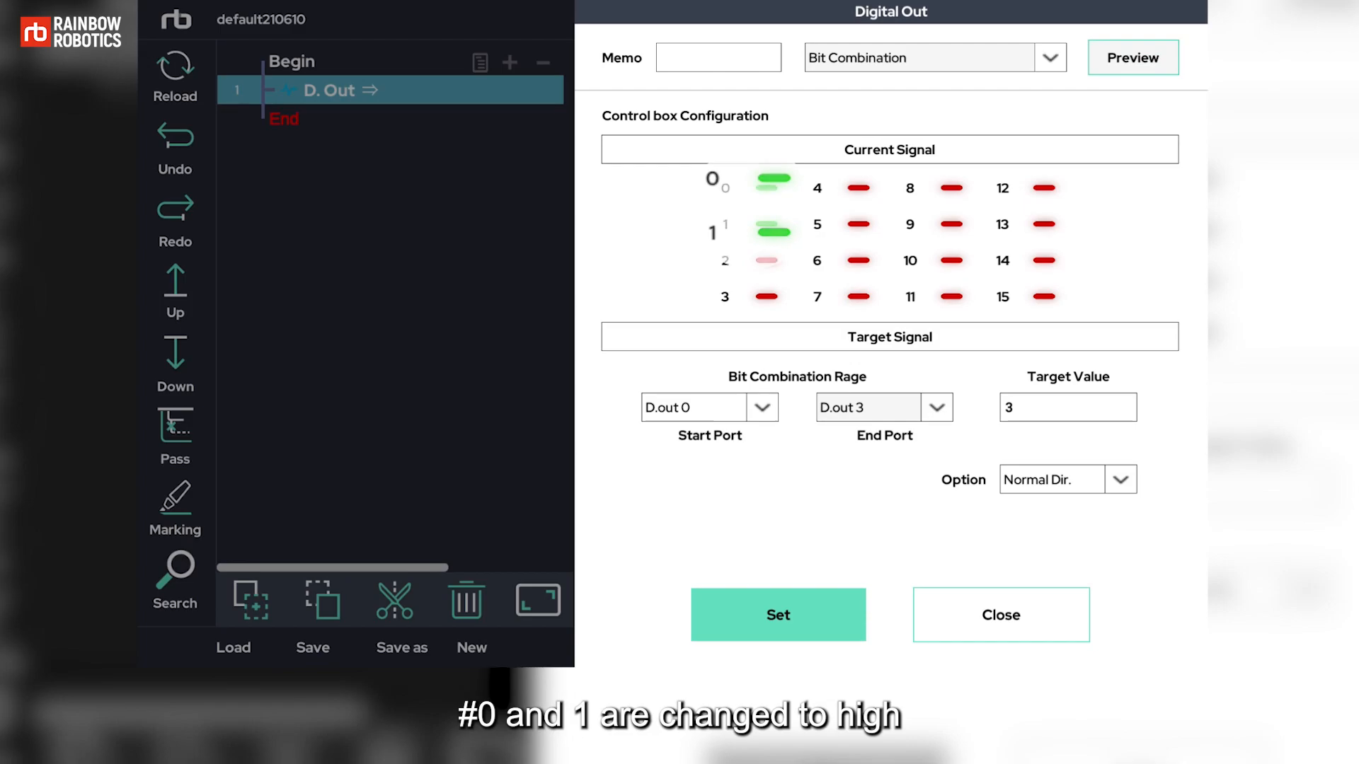
click(1067, 407)
text(0)
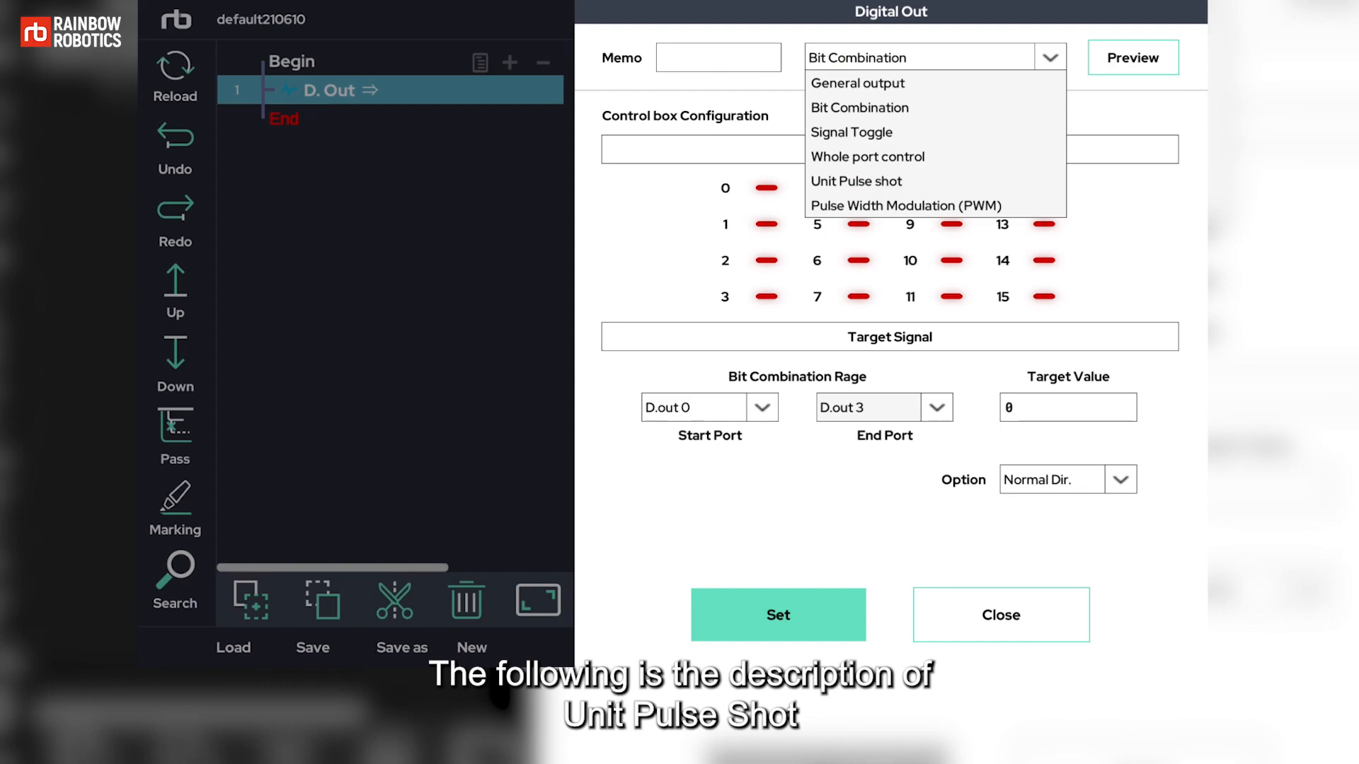
Step: Set Unit Pulse shot on D.out 0 with T1 0, T2 1, T3 0 and save the line
click(856, 181)
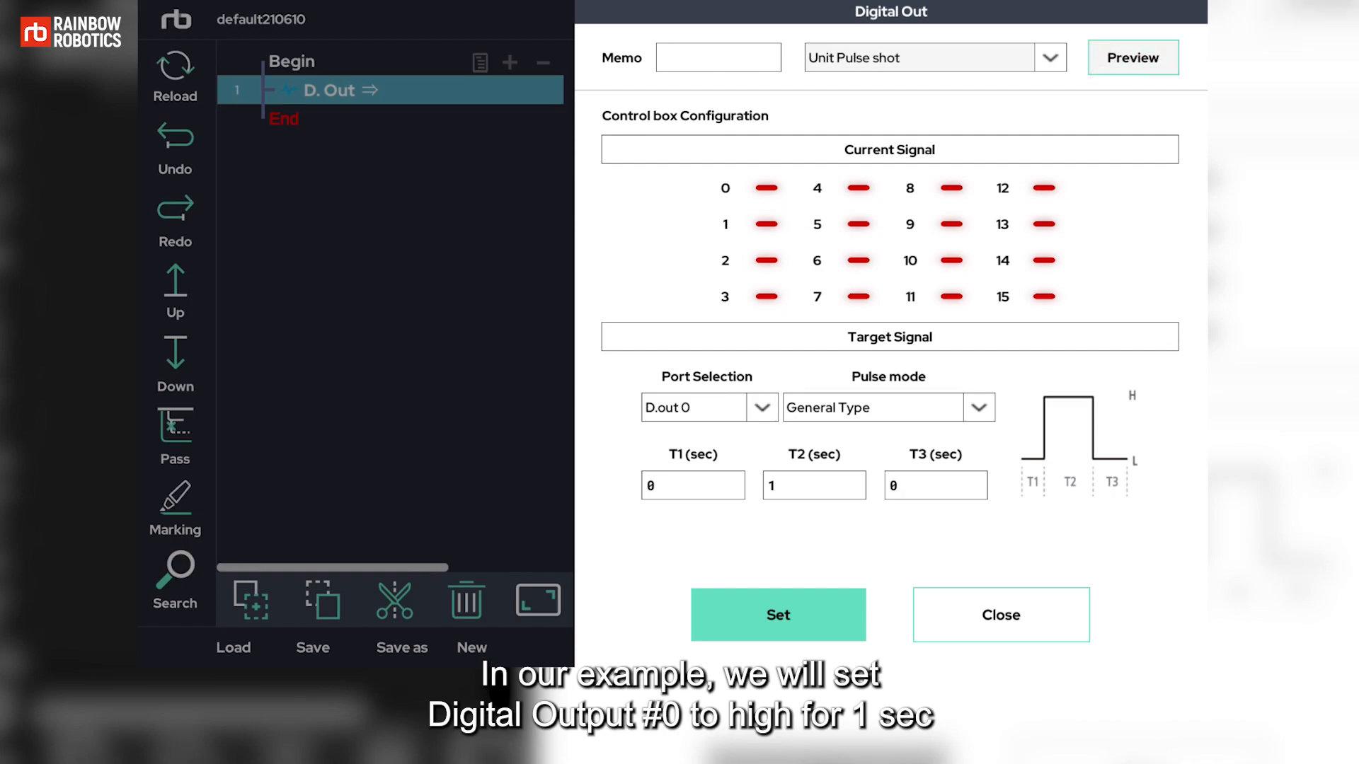
click(765, 188)
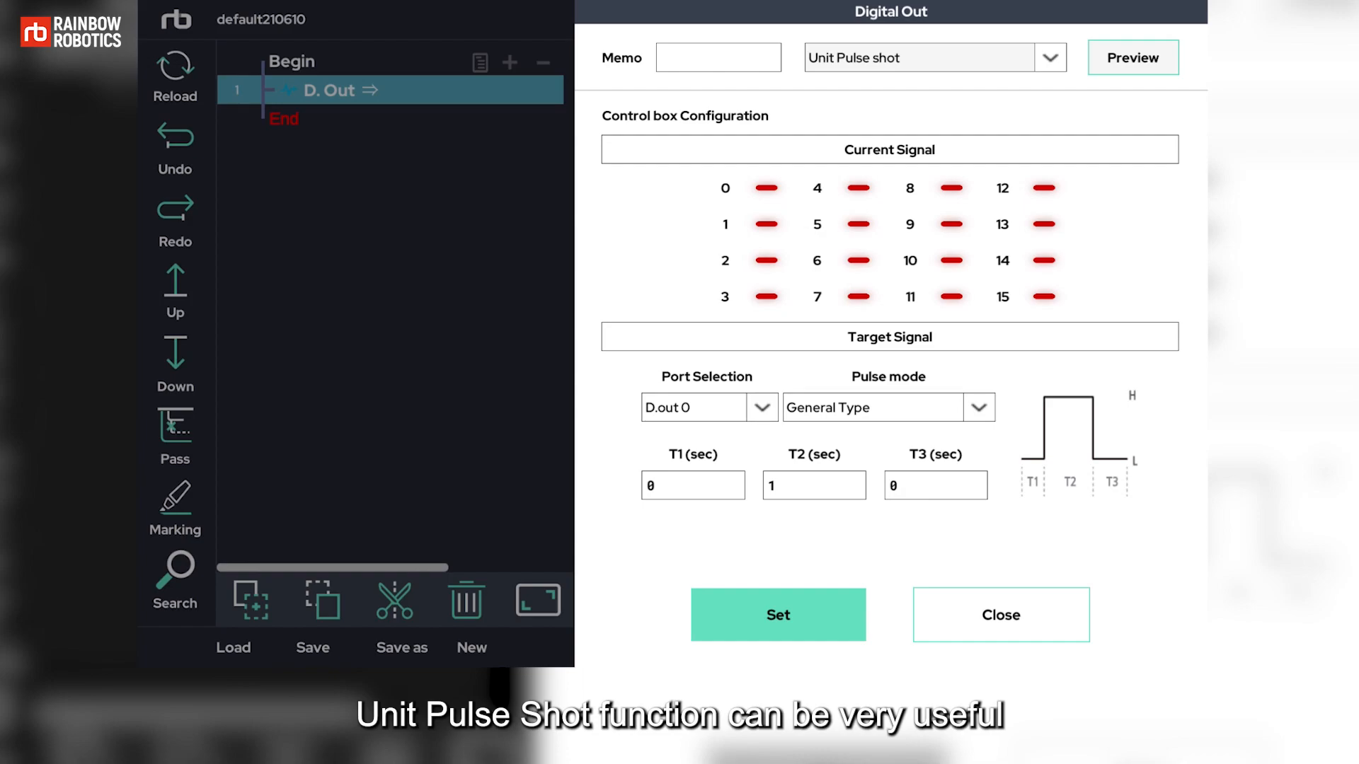
click(776, 614)
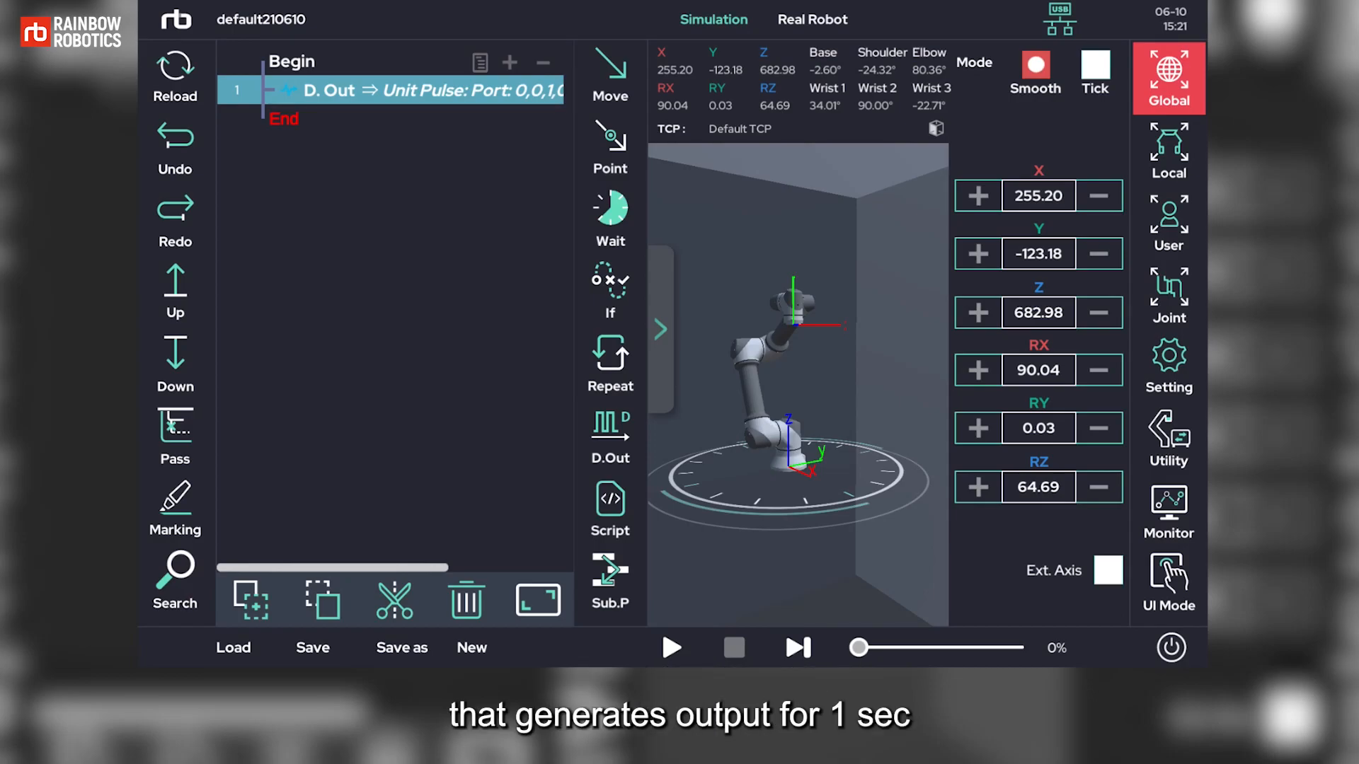
Step: Delete the pulse line, build D.Out 0=H with a 1-second wait, then clear the program
click(465, 600)
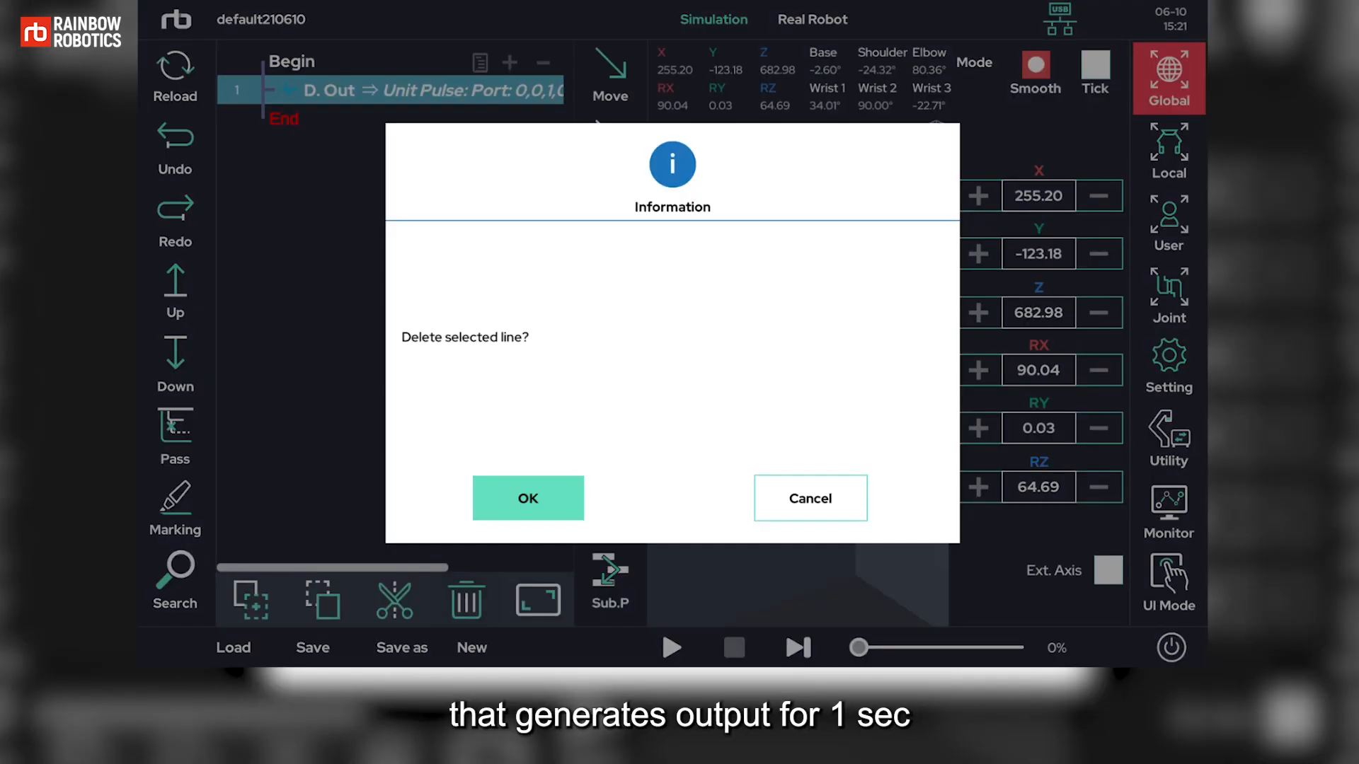
click(526, 499)
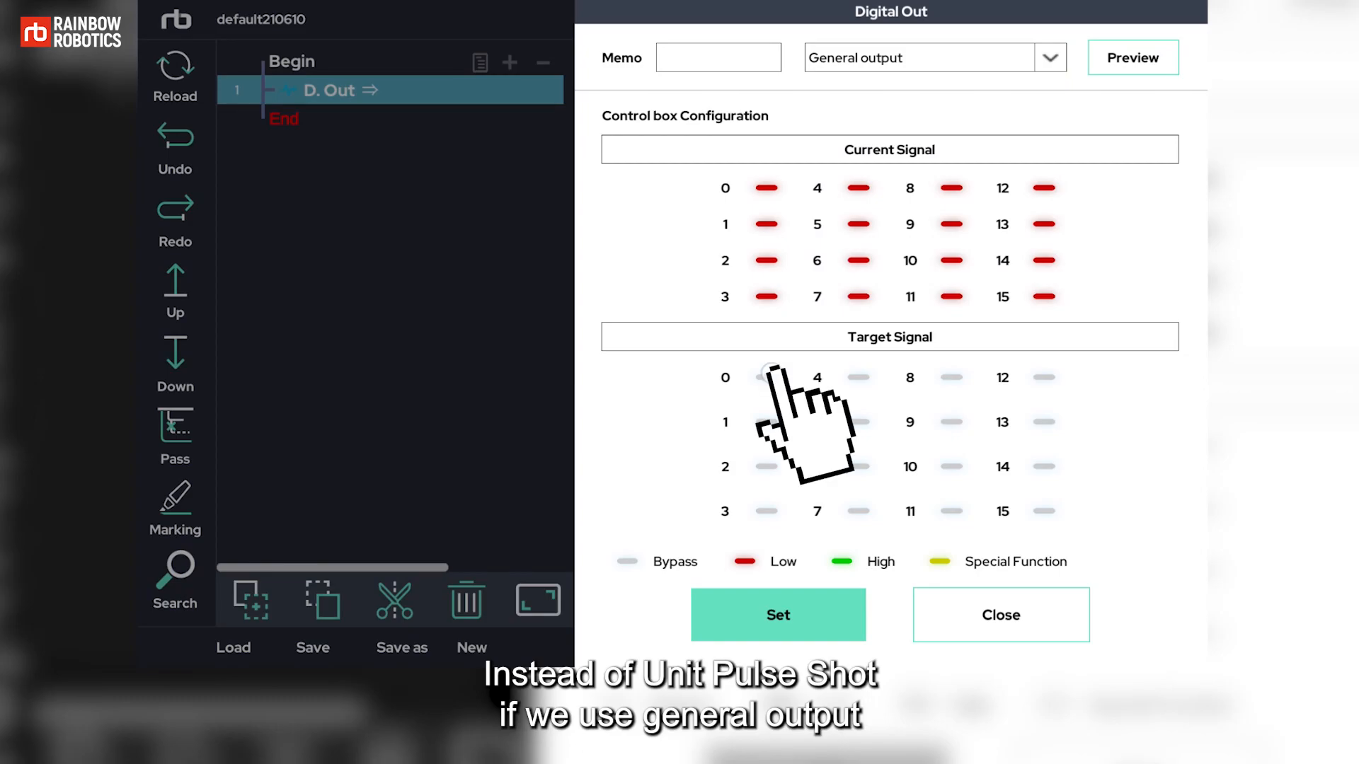
click(777, 614)
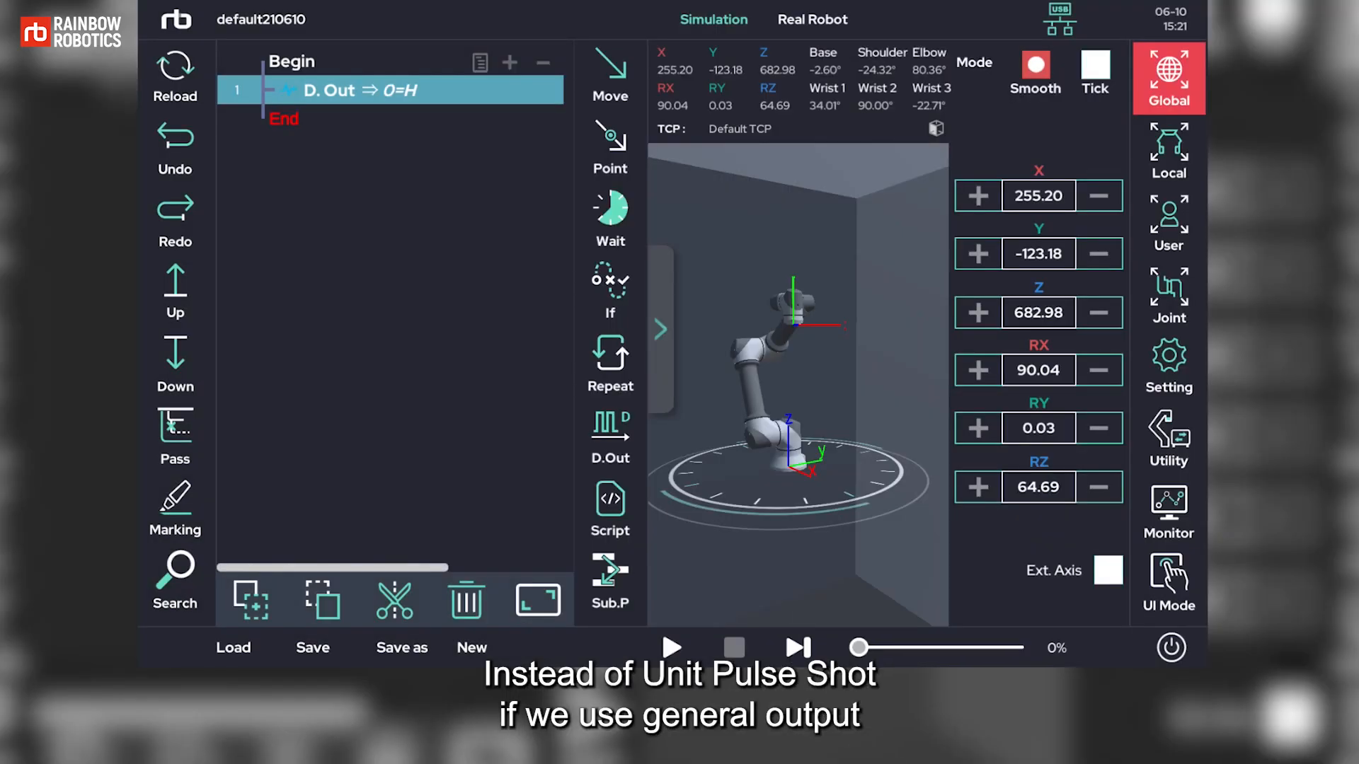
click(609, 216)
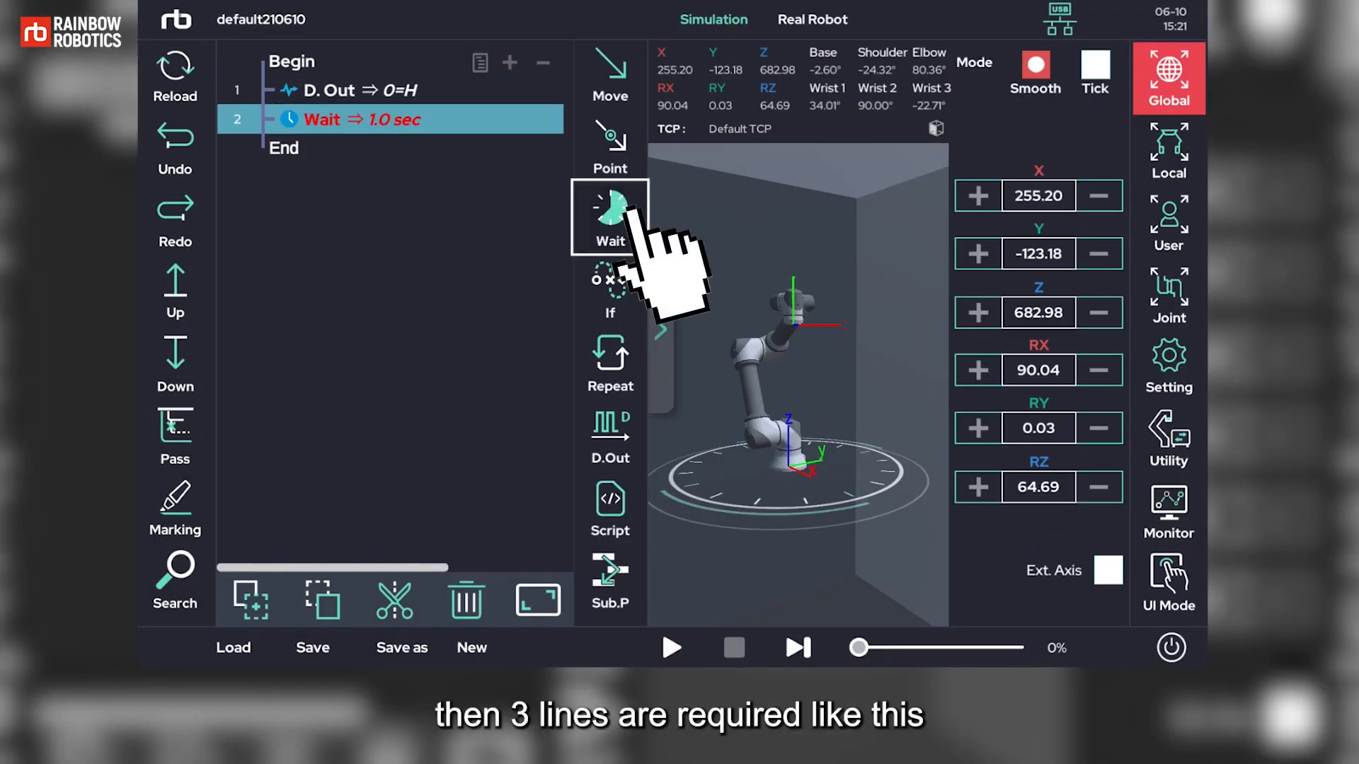
click(608, 437)
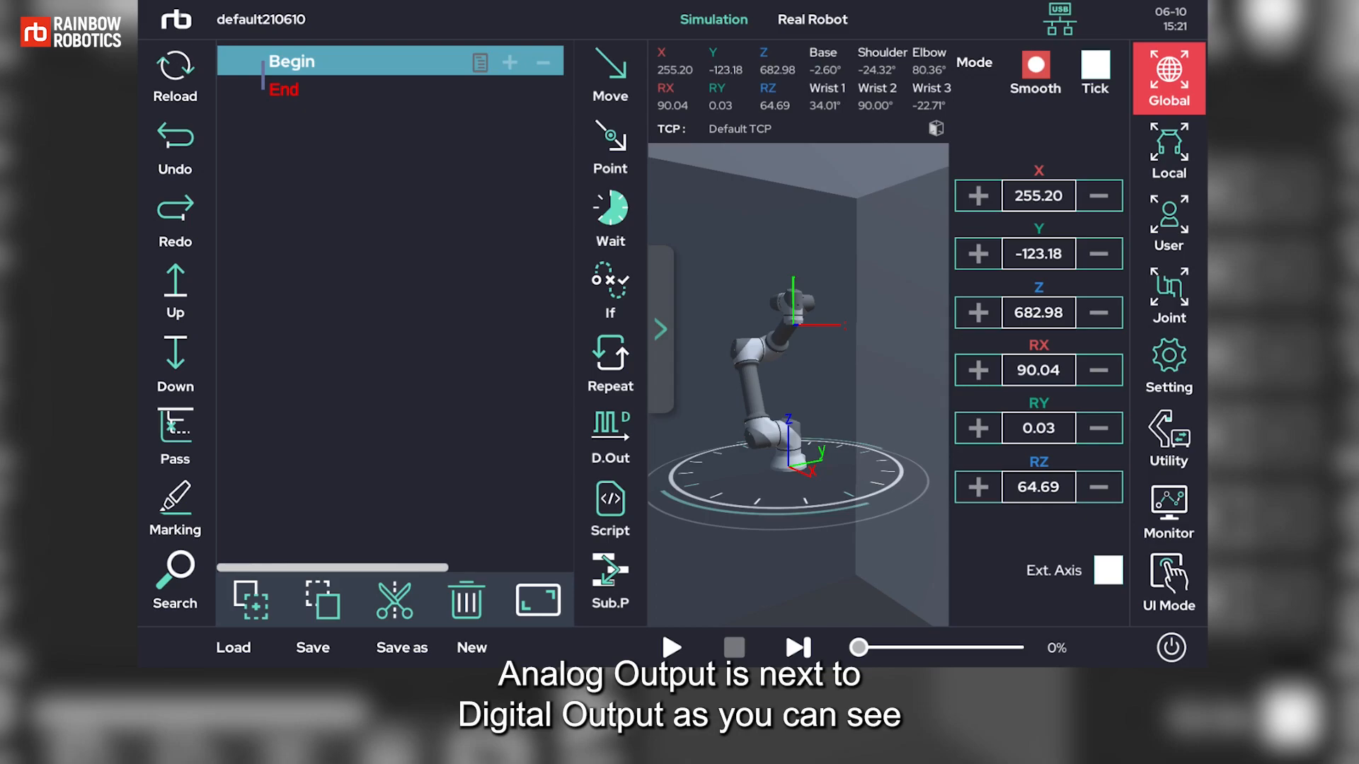
Step: Add an Analog Out step targeting analog output 0 at 10 V and preview it
click(659, 328)
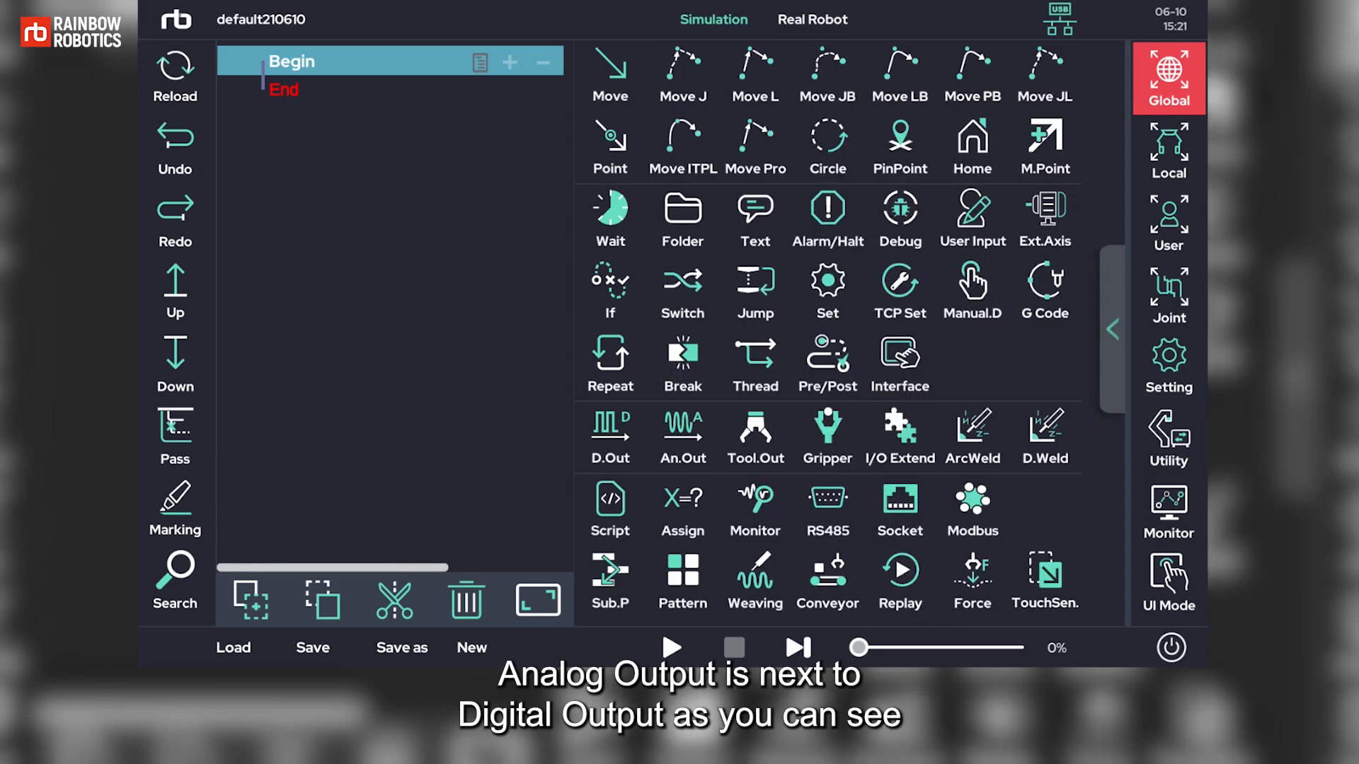
click(682, 438)
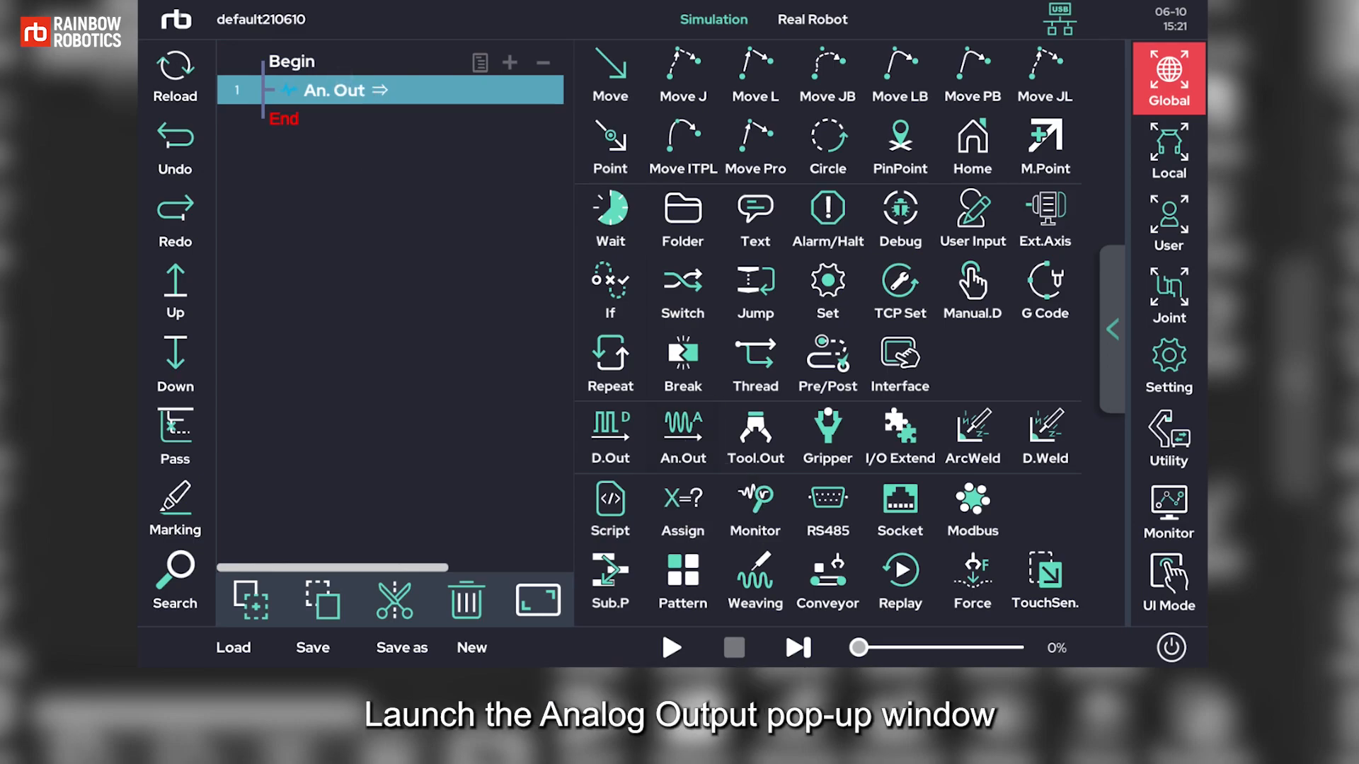
click(682, 437)
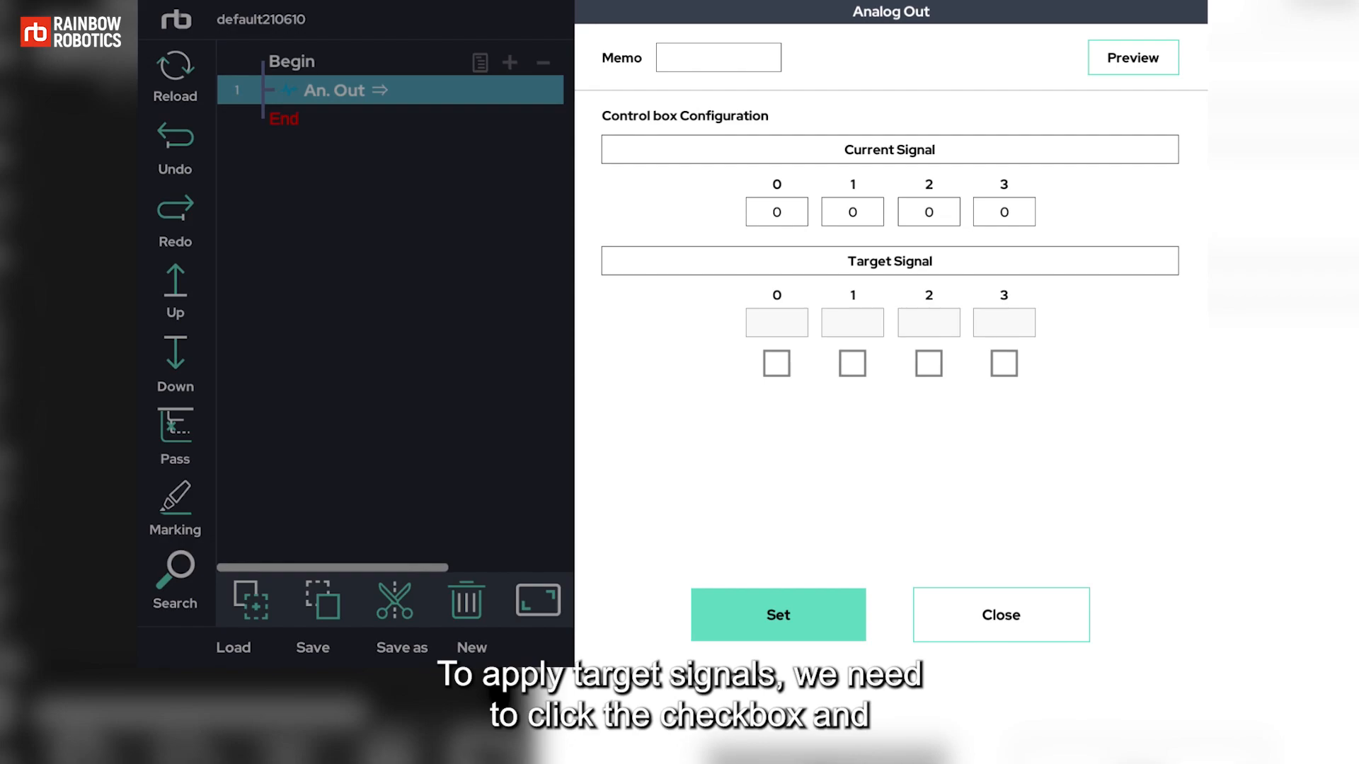
click(774, 363)
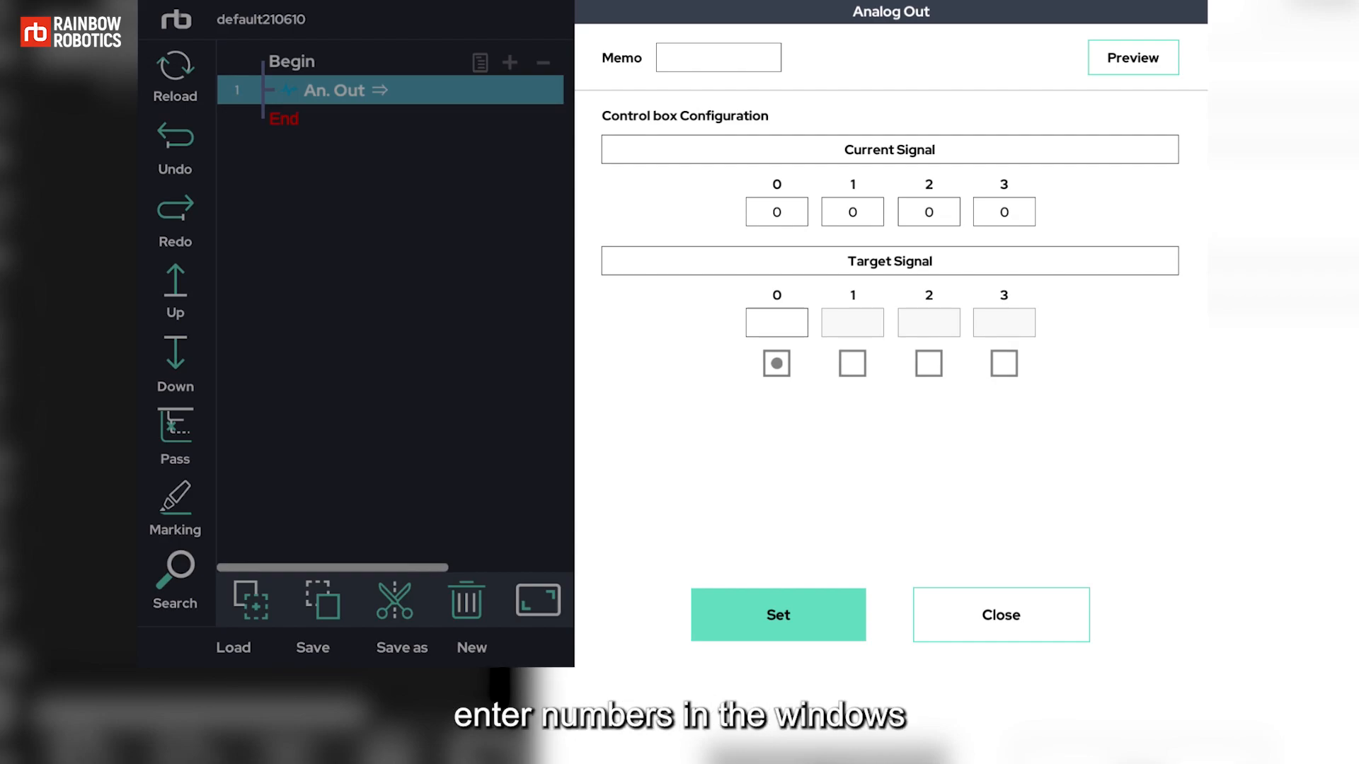
click(774, 321)
text(10)
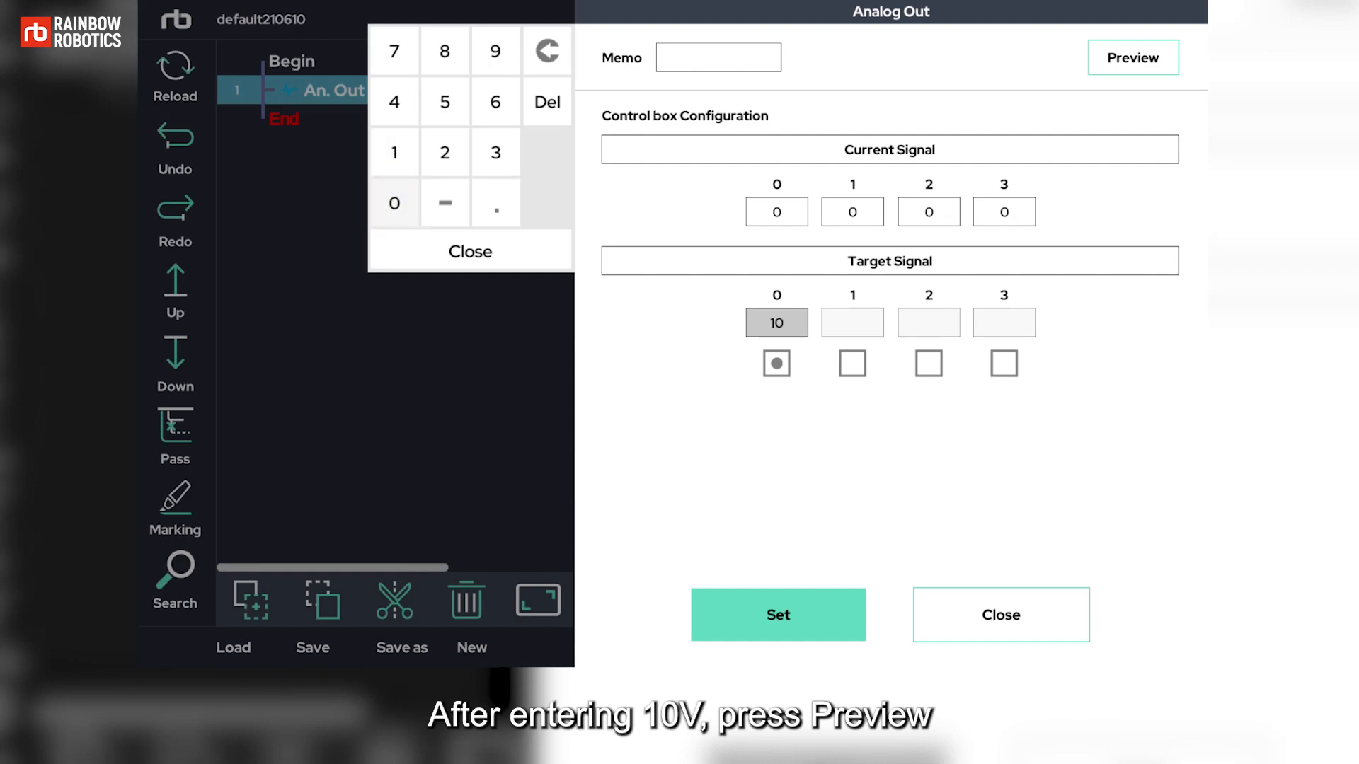
click(1132, 56)
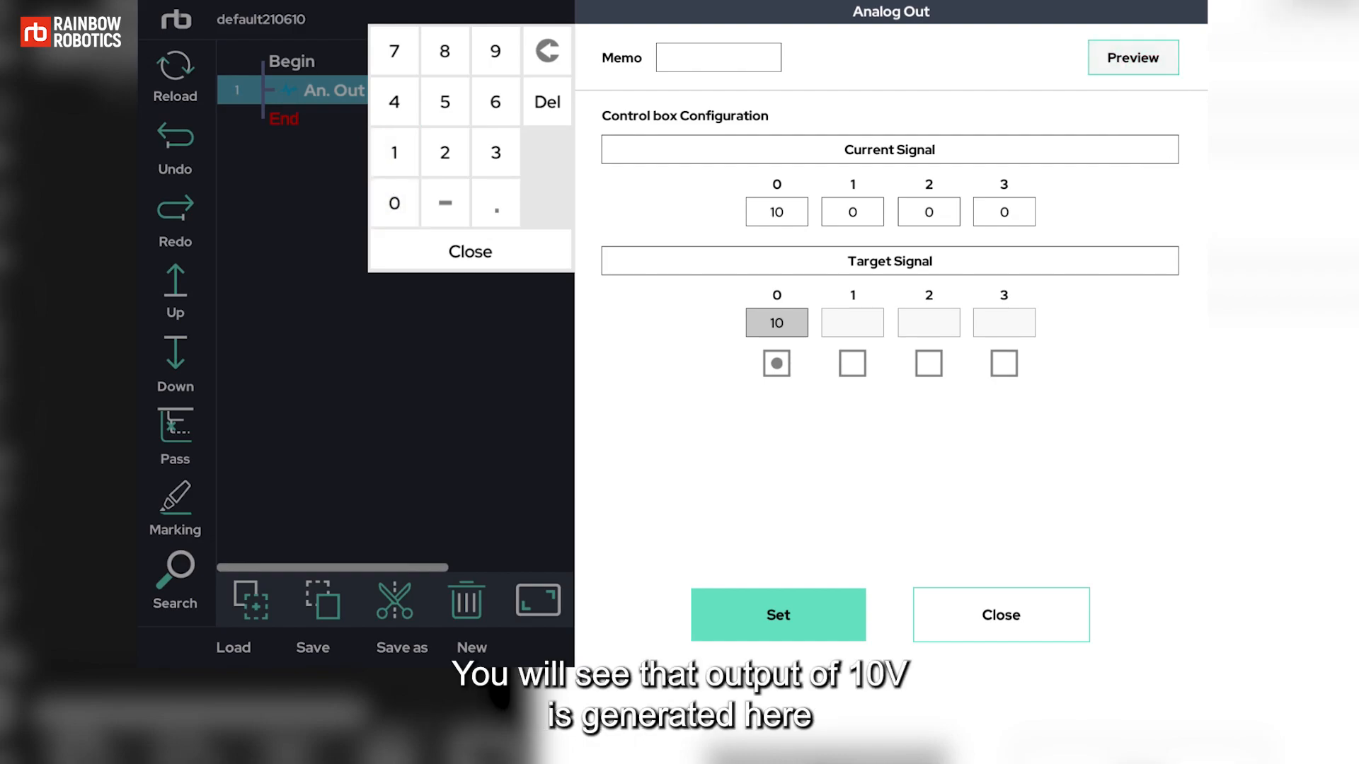